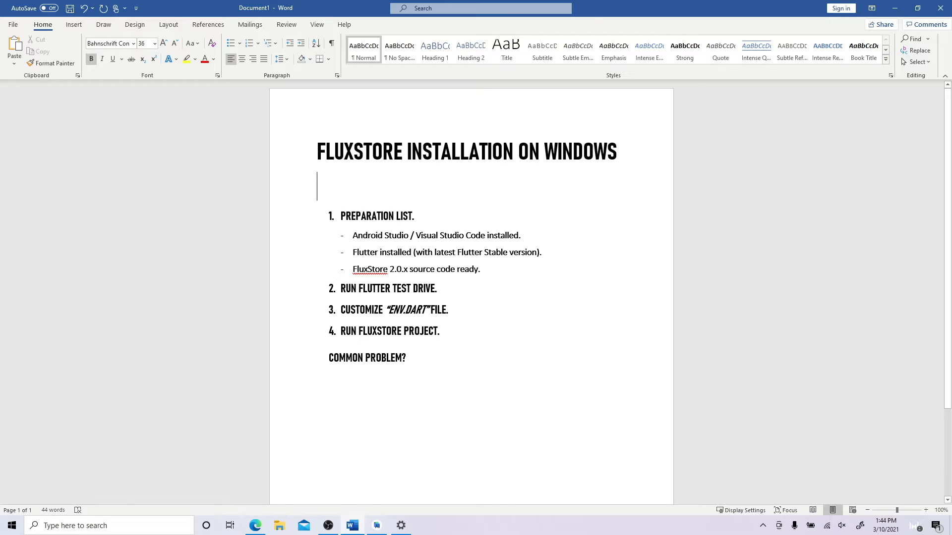
# Scroll the help page and play the Windows installation video guide
pyautogui.click(144, 43)
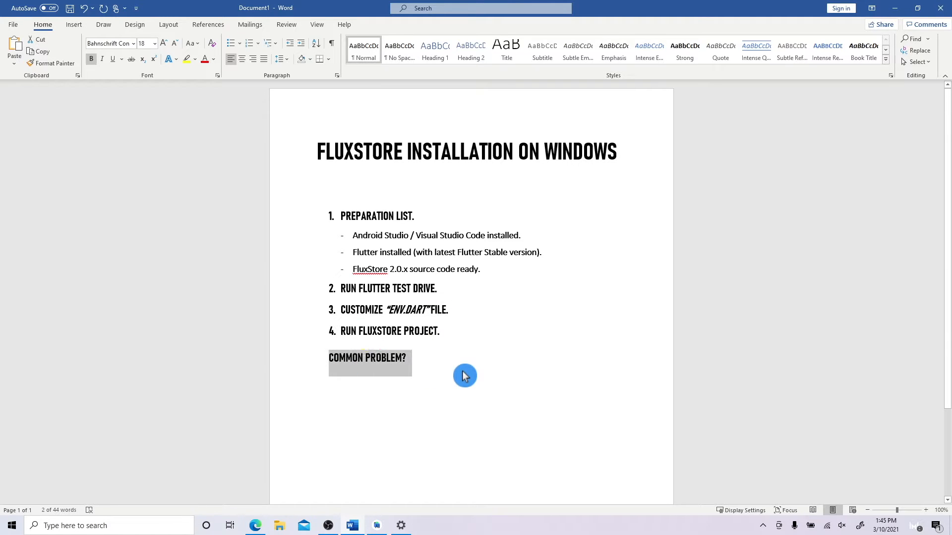
pyautogui.click(452, 367)
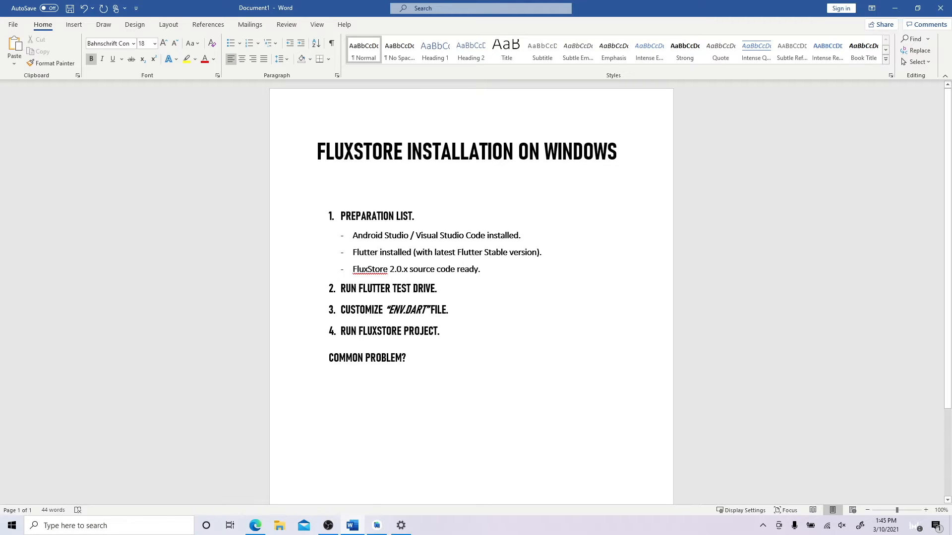
pyautogui.click(408, 357)
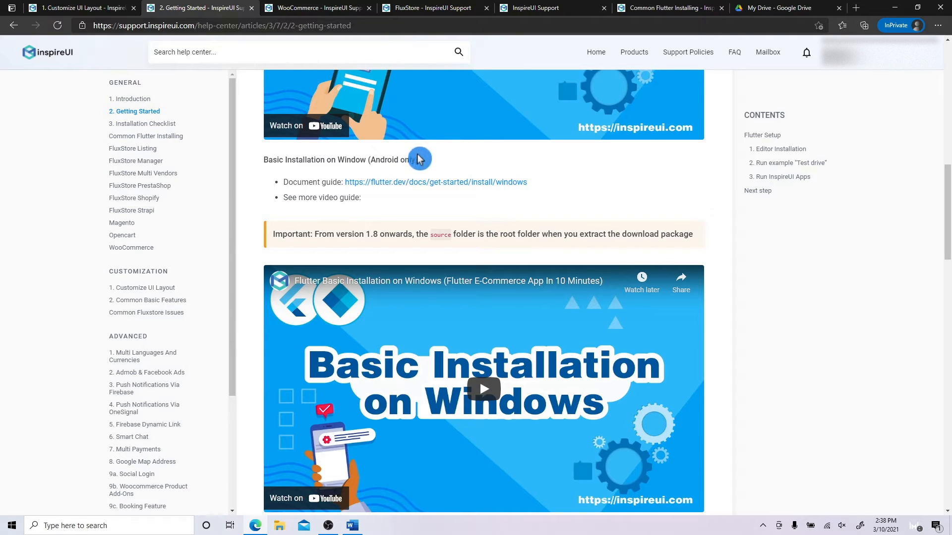
pyautogui.moveTo(404, 211)
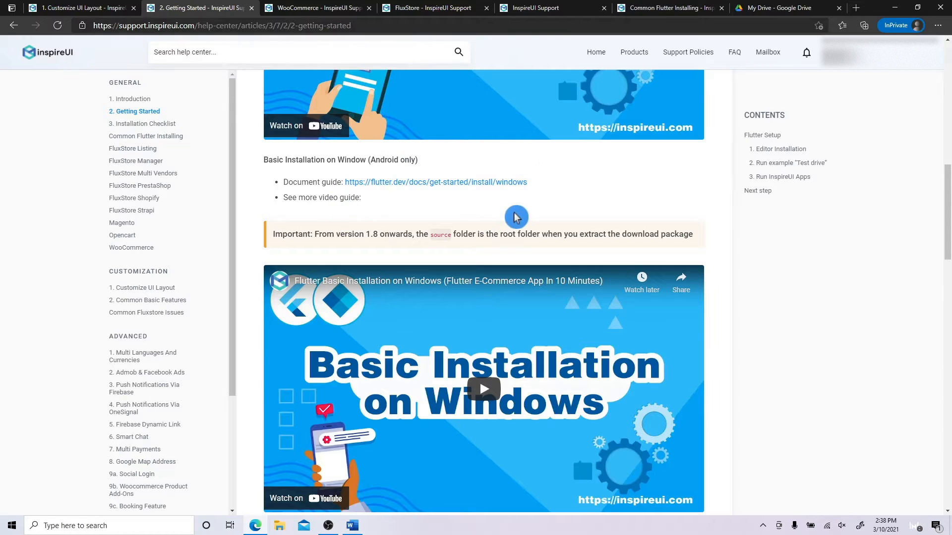
pyautogui.scroll(-3)
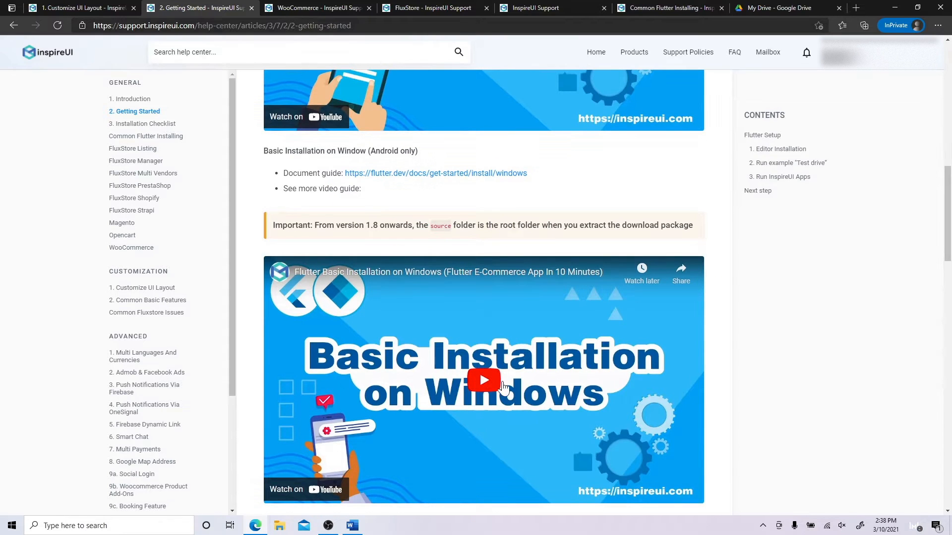
pyautogui.click(351, 525)
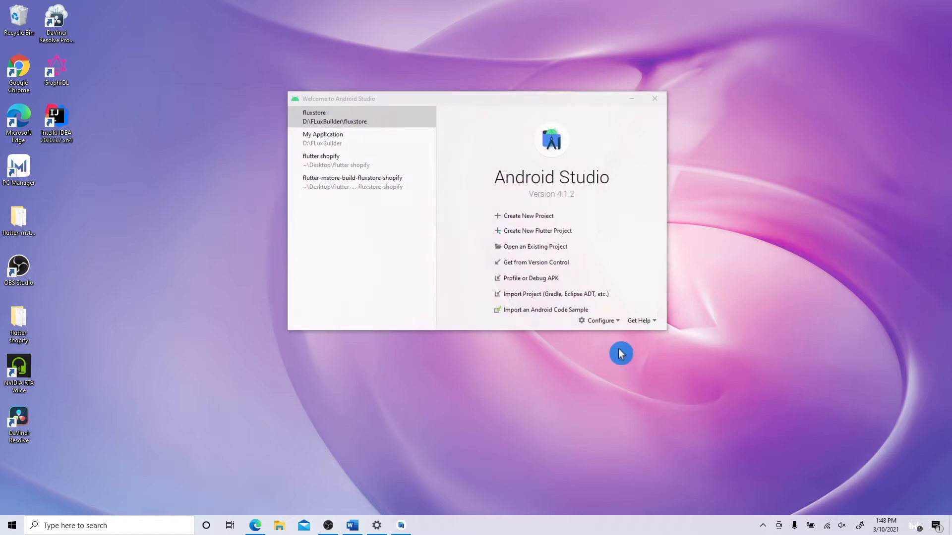
pyautogui.moveTo(529, 235)
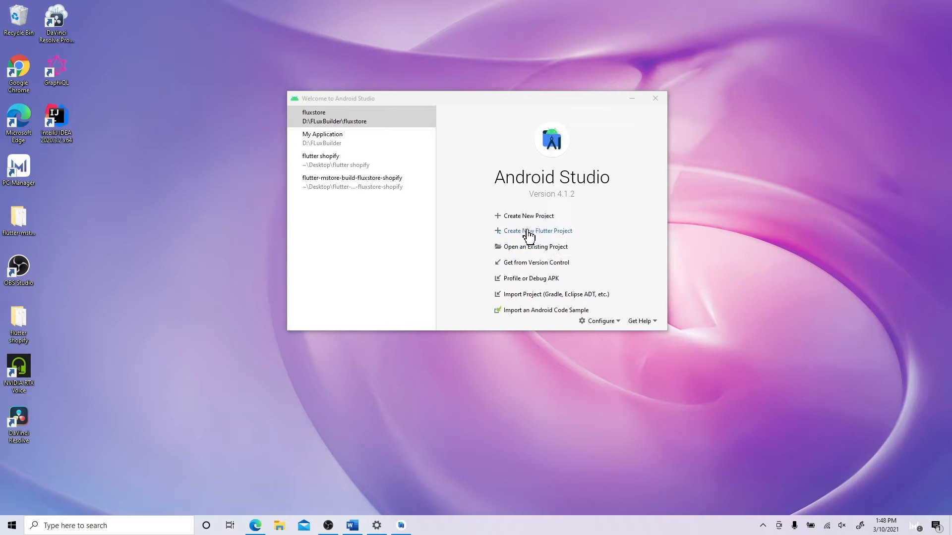
# Create Flutter application flutter_app in D:\Flutter Test Drive, package com.example.flutterapp
pyautogui.click(537, 231)
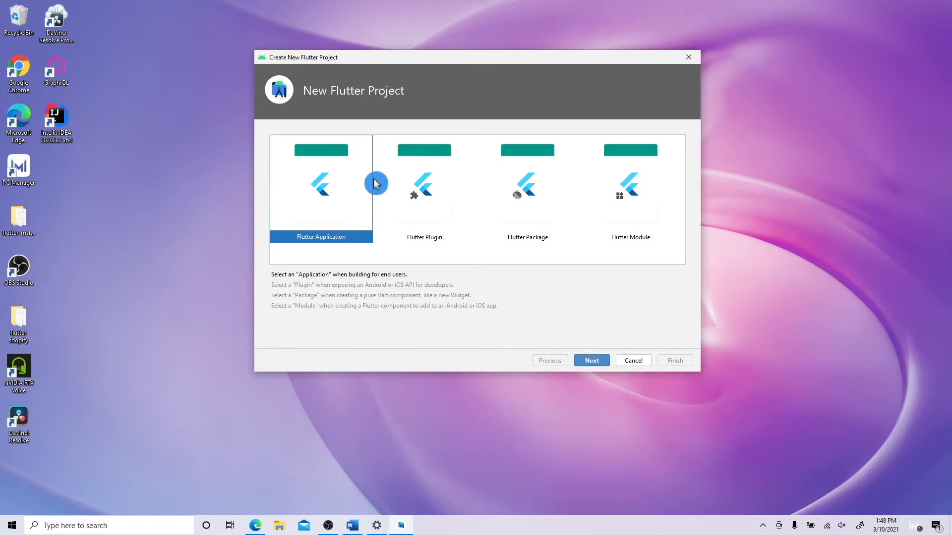
pyautogui.click(590, 360)
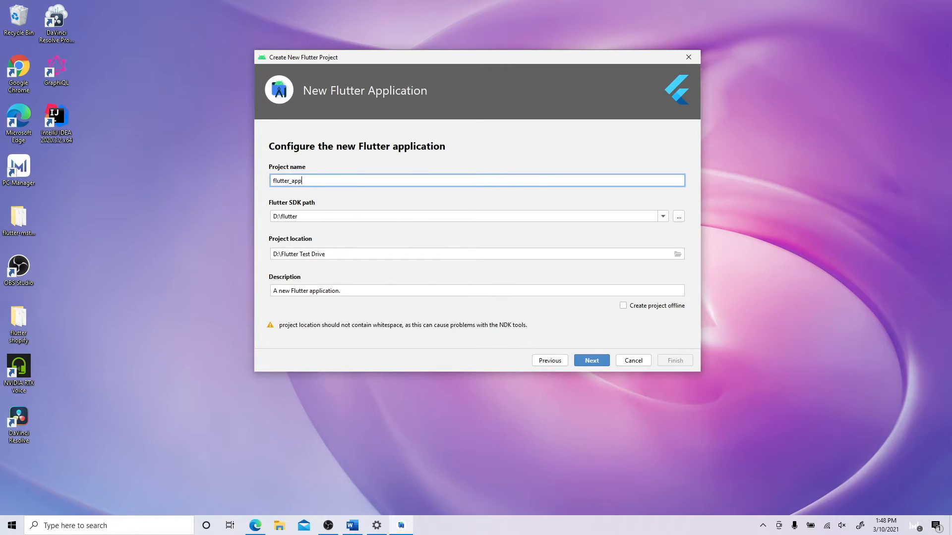
pyautogui.click(465, 216)
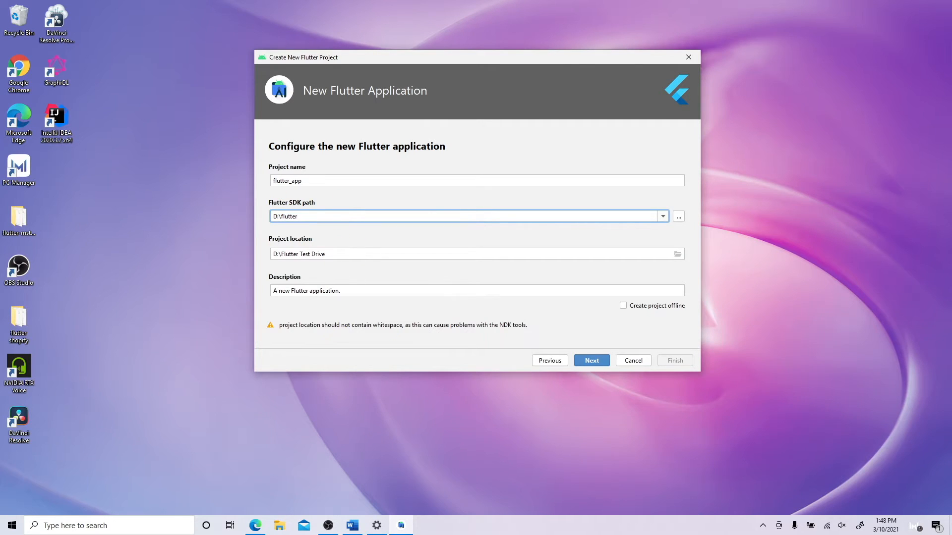
pyautogui.click(476, 254)
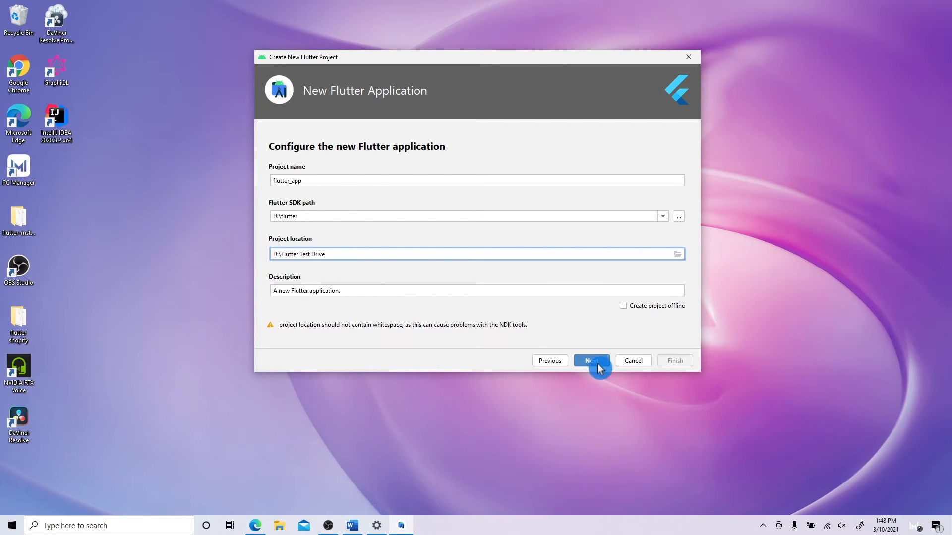
pyautogui.click(591, 360)
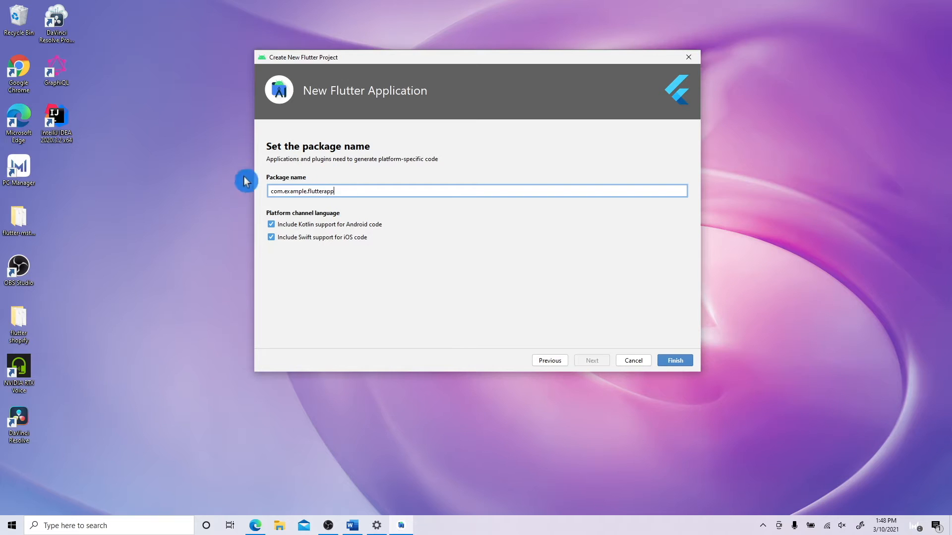
pyautogui.click(675, 360)
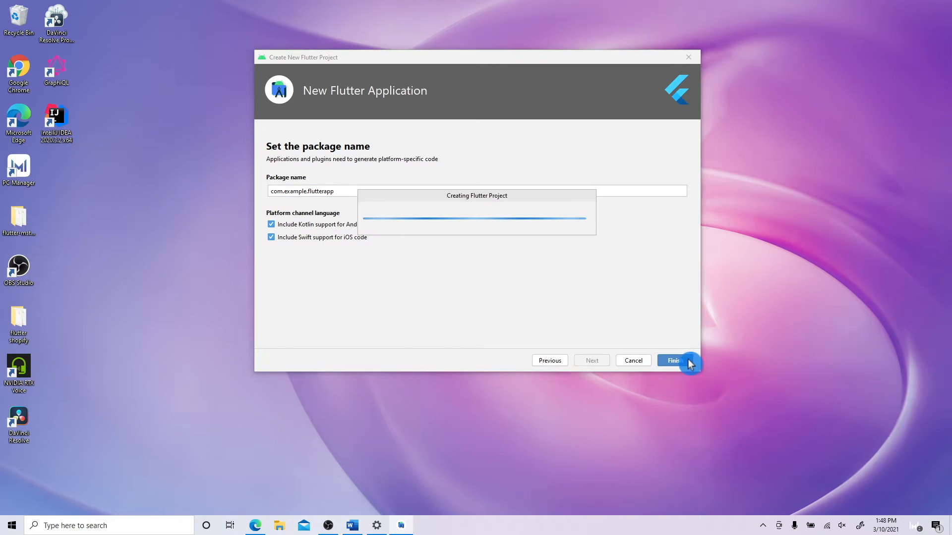
pyautogui.moveTo(637, 357)
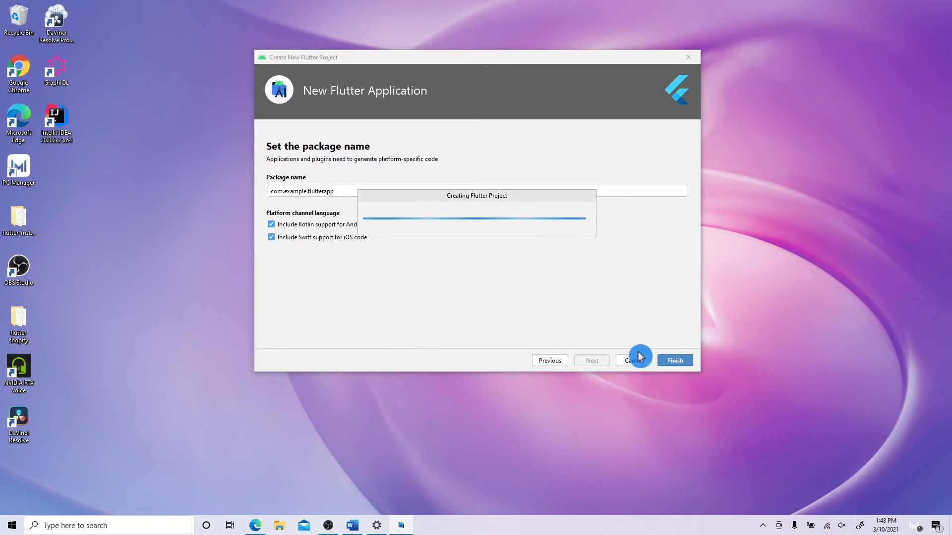
pyautogui.click(673, 360)
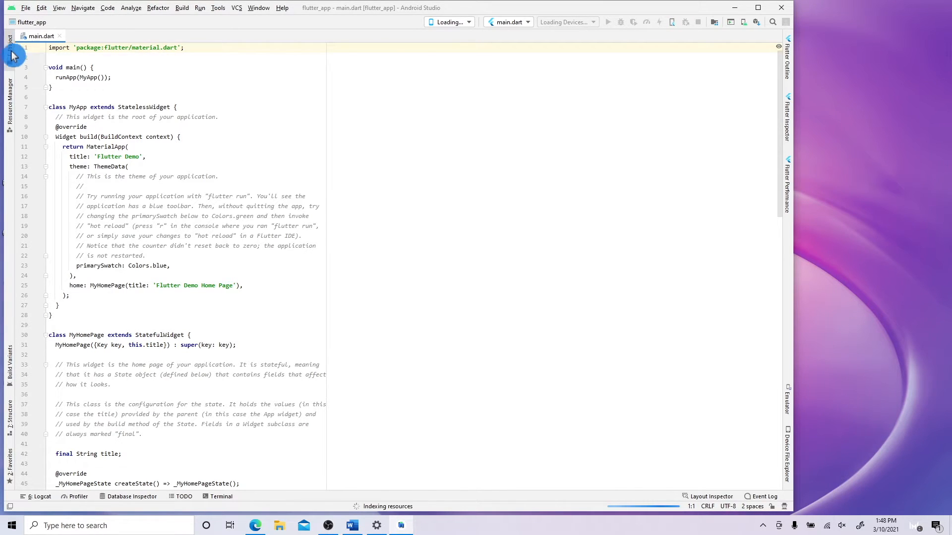
# Show the flutter_app file tree, expand lib, and scroll through main.dart's starter code
pyautogui.click(10, 44)
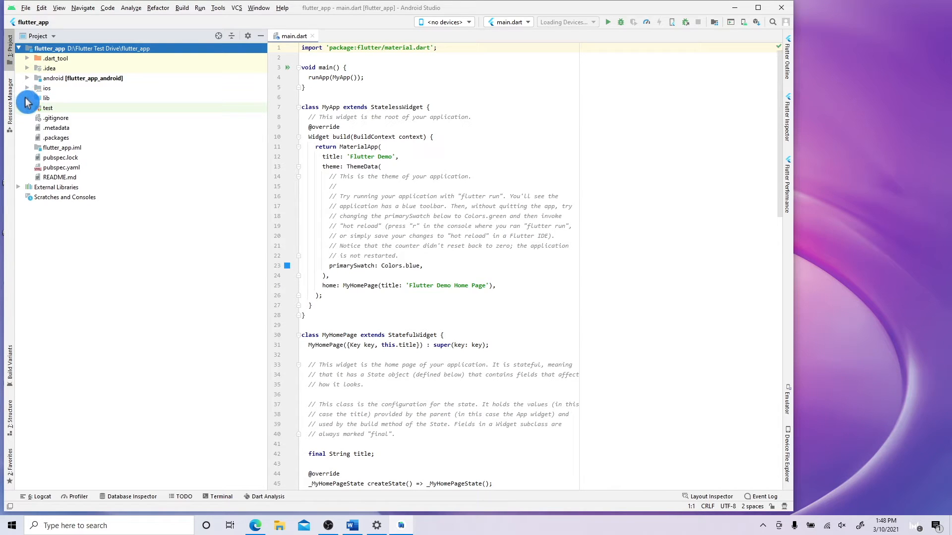
pyautogui.click(46, 97)
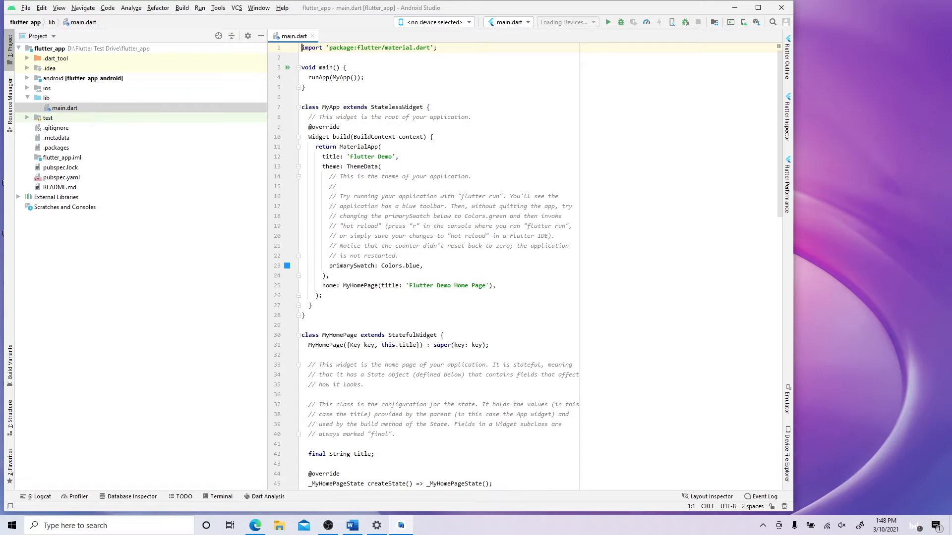
pyautogui.scroll(-3)
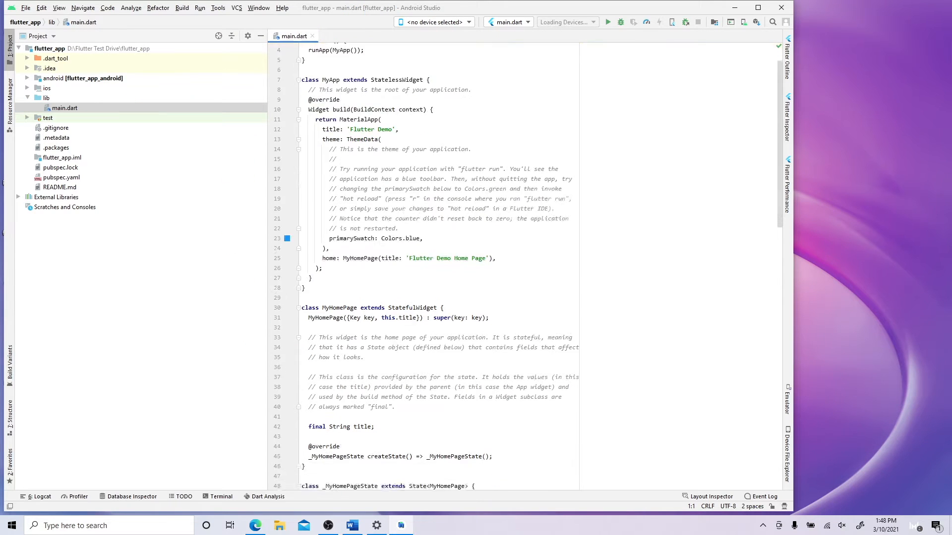
pyautogui.scroll(-3)
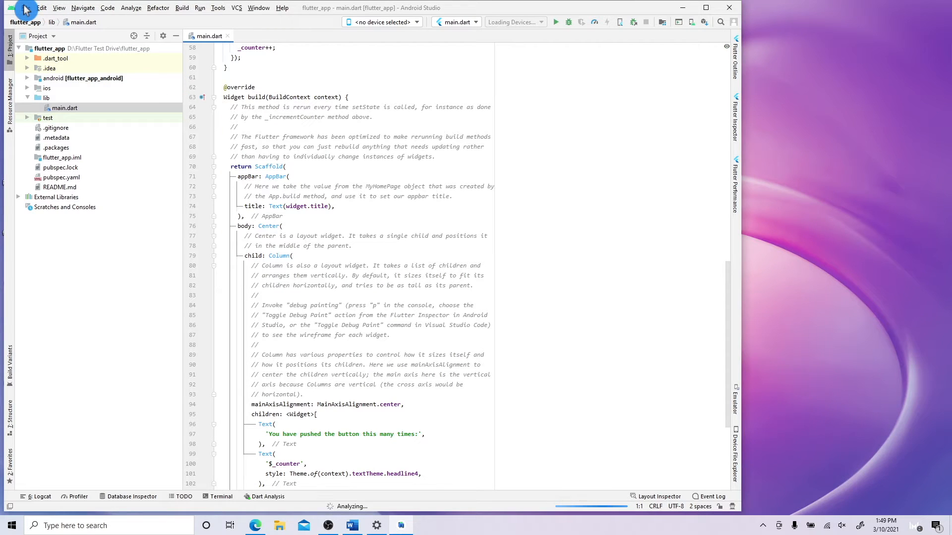
# Review installed plugins and Dart and Flutter SDK settings (D:\flutter), then open the terminal
pyautogui.click(27, 7)
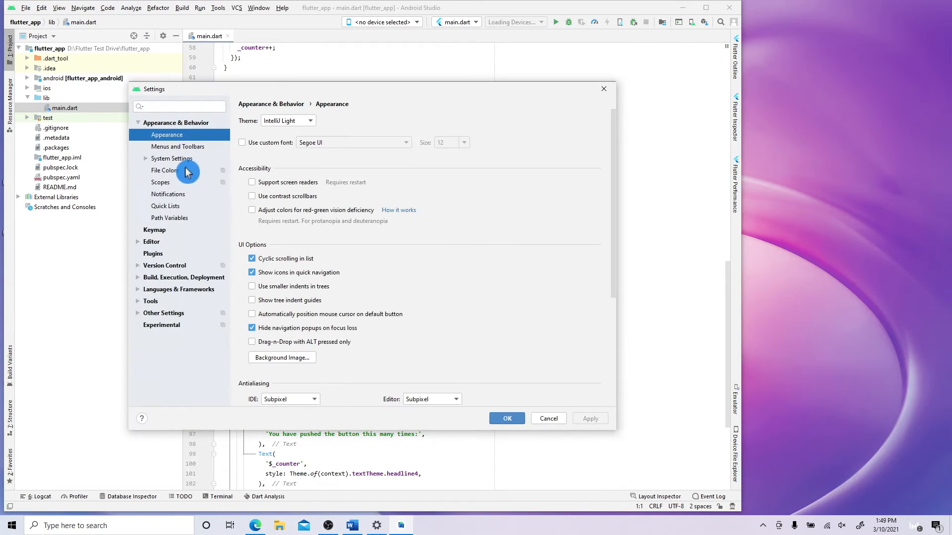
pyautogui.moveTo(176, 257)
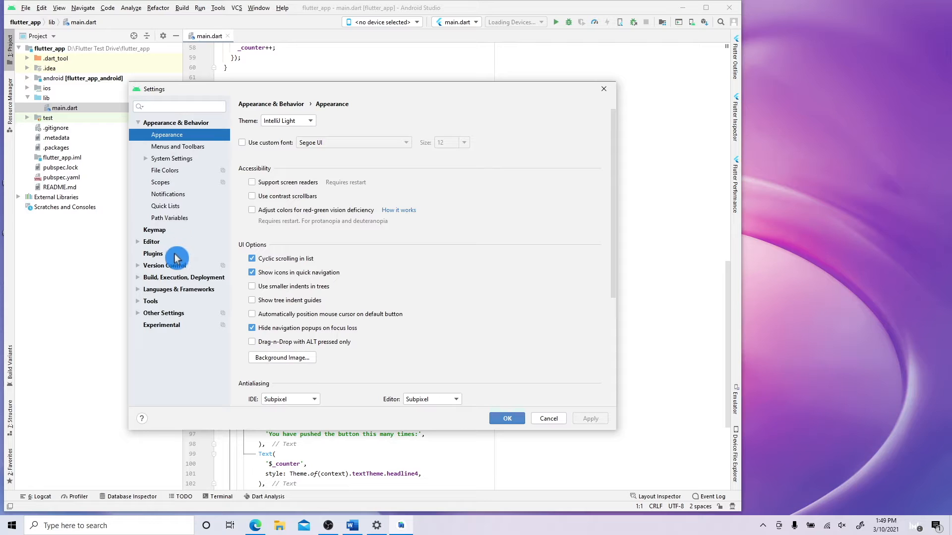
pyautogui.click(153, 253)
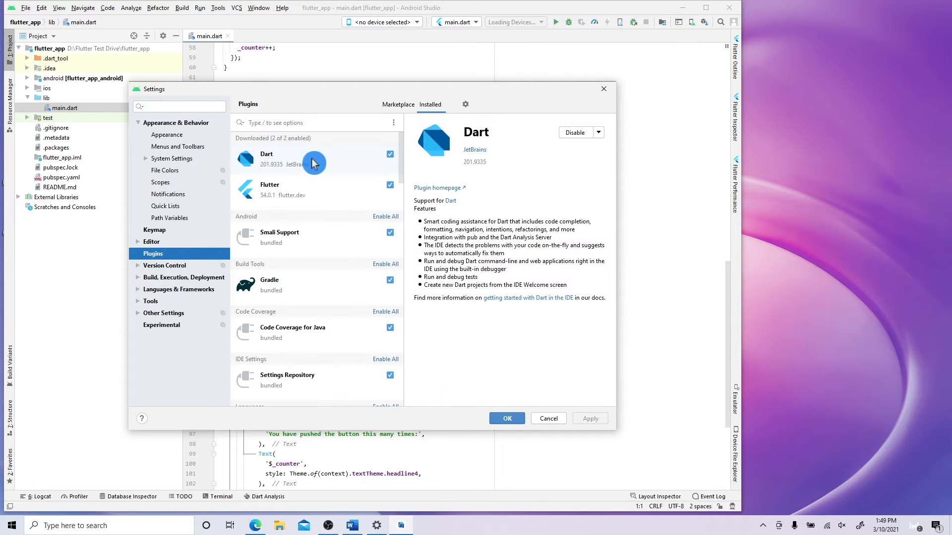
pyautogui.moveTo(246, 185)
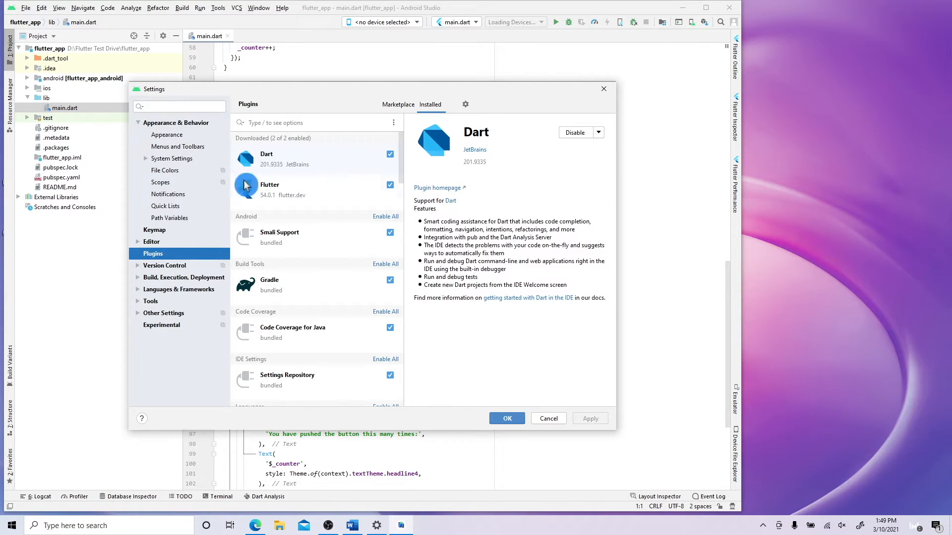
pyautogui.moveTo(116, 335)
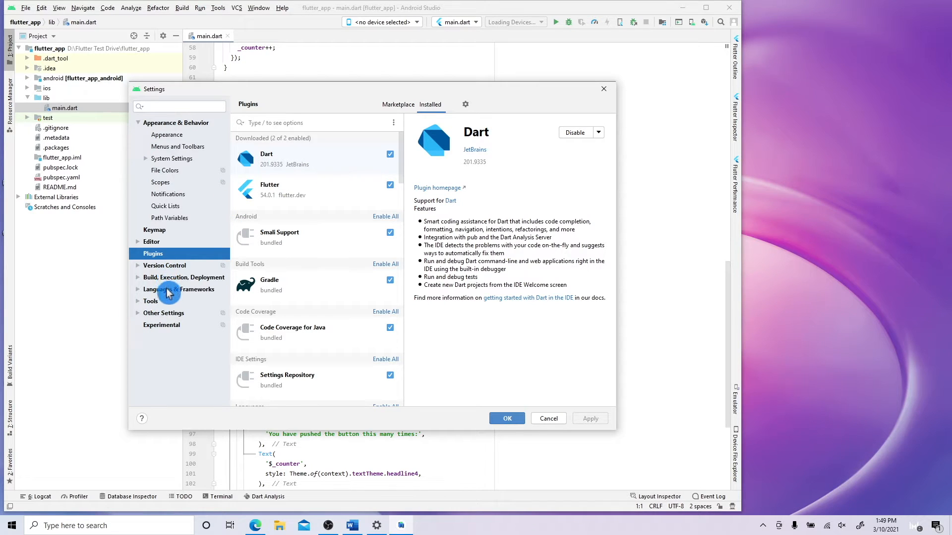
pyautogui.click(184, 289)
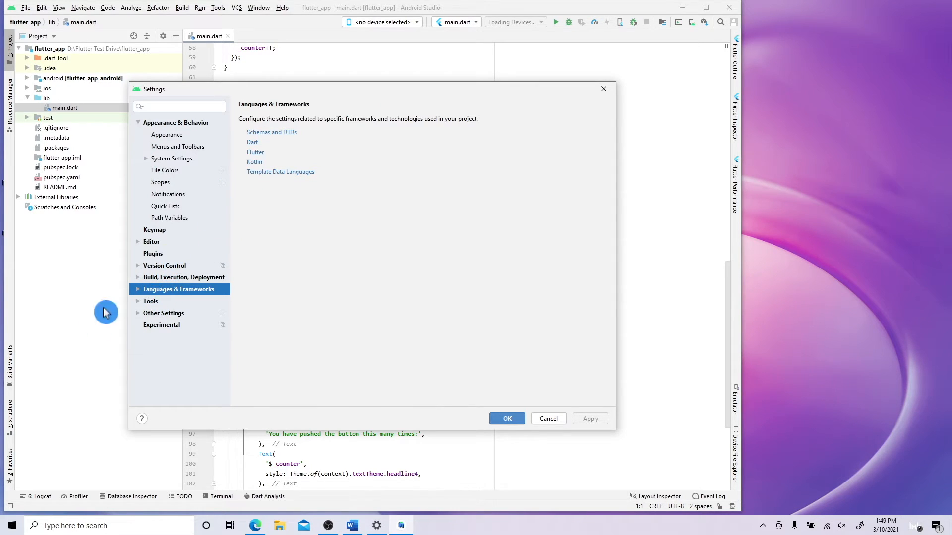
pyautogui.click(252, 142)
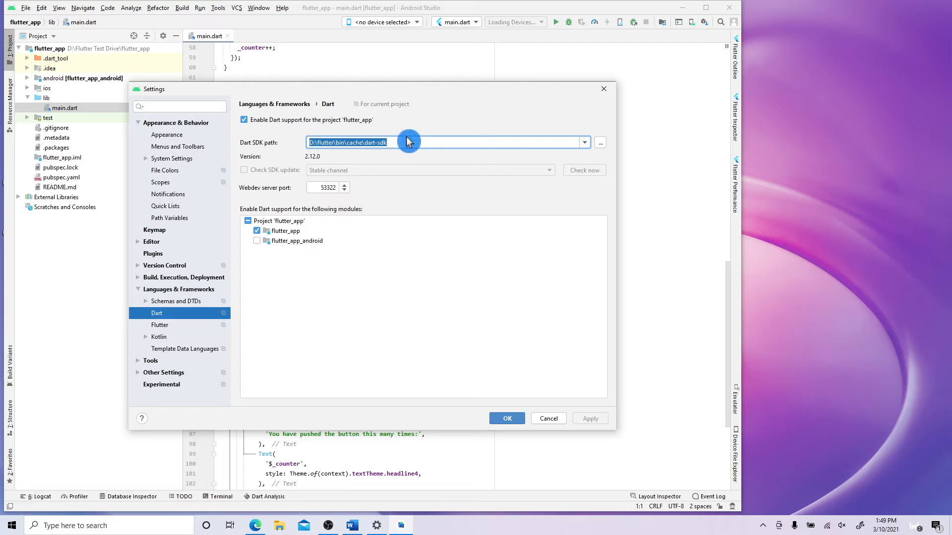
pyautogui.moveTo(410, 178)
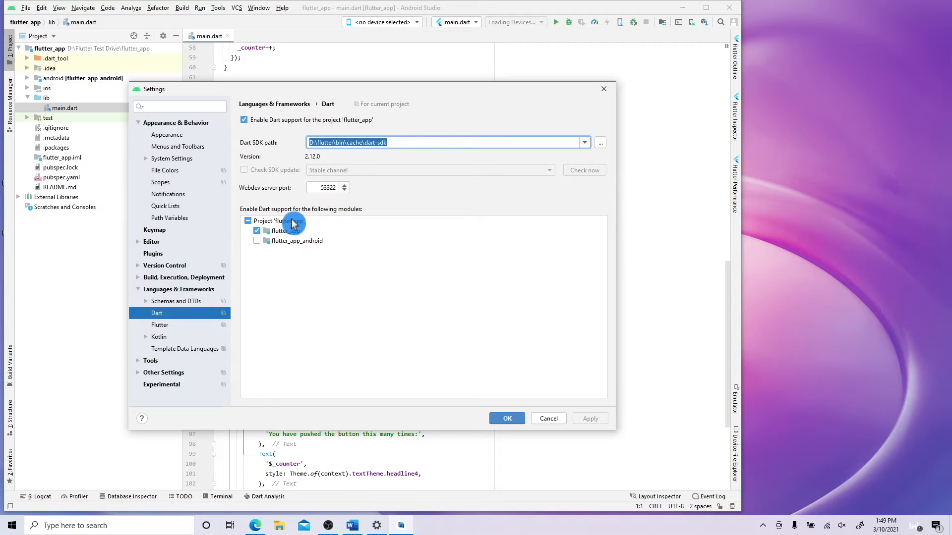
pyautogui.click(160, 325)
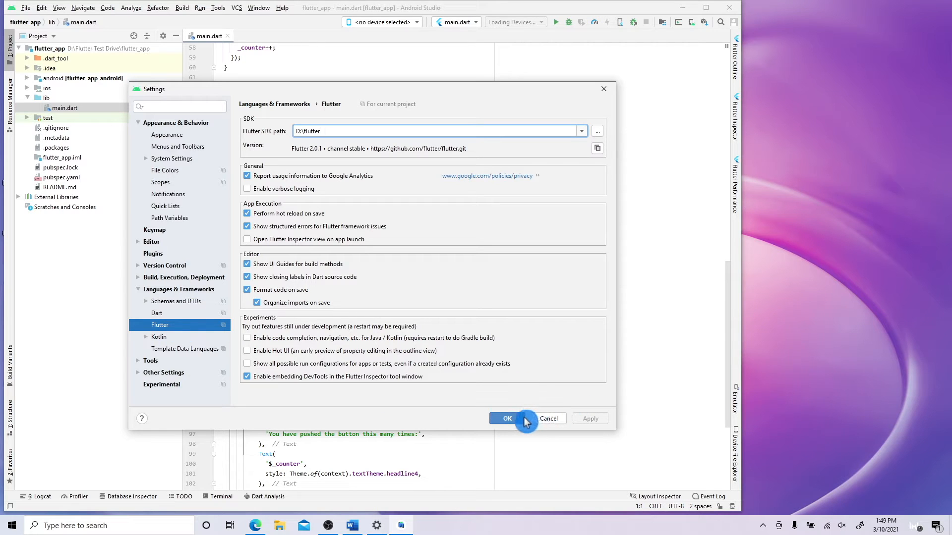
pyautogui.moveTo(523, 422)
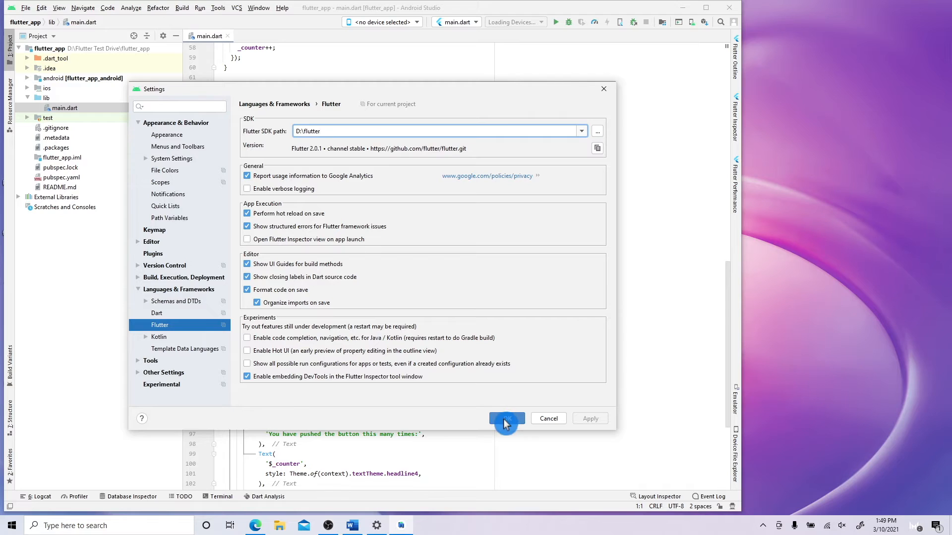
pyautogui.click(507, 418)
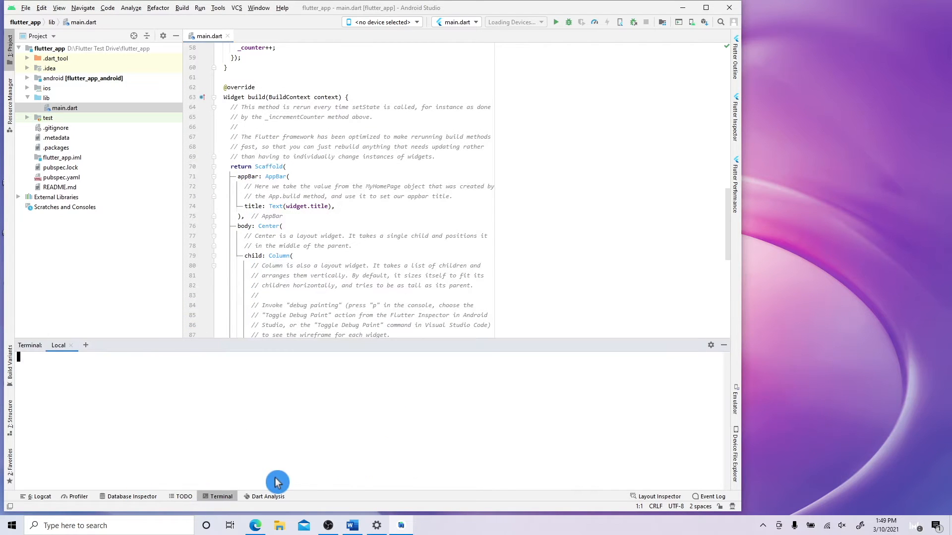
# Run flutter channel stable, flutter upgrade and flutter doctor in the terminal
pyautogui.write('flutter_app>flutter chann')
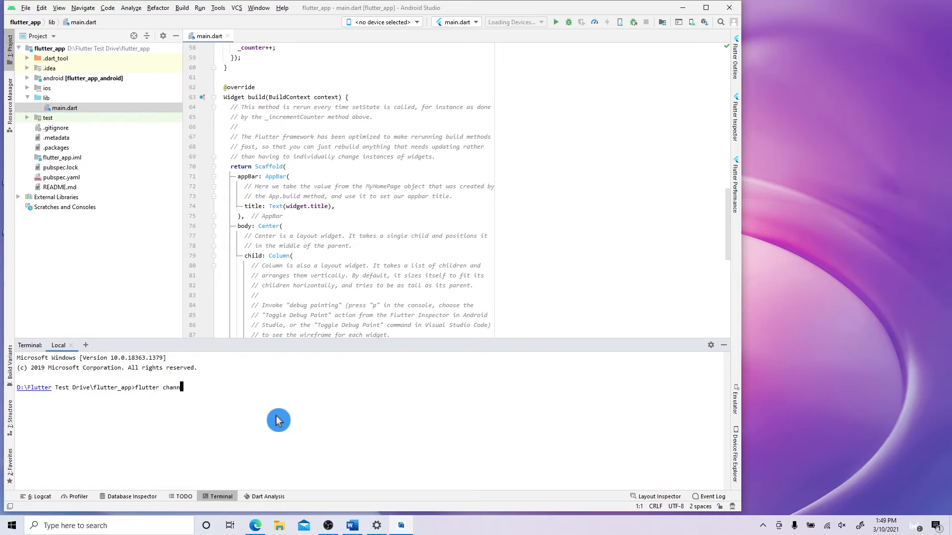
pyautogui.write('el')
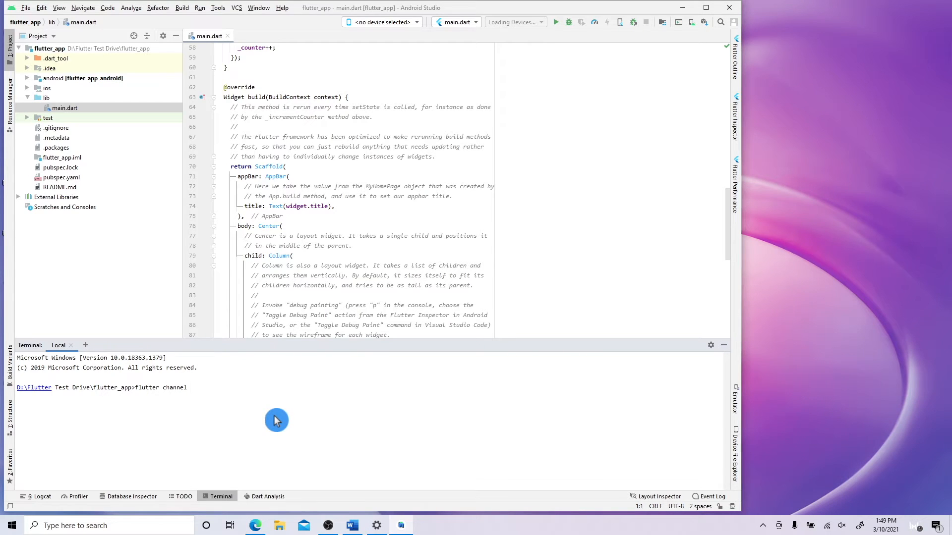
pyautogui.write('stable')
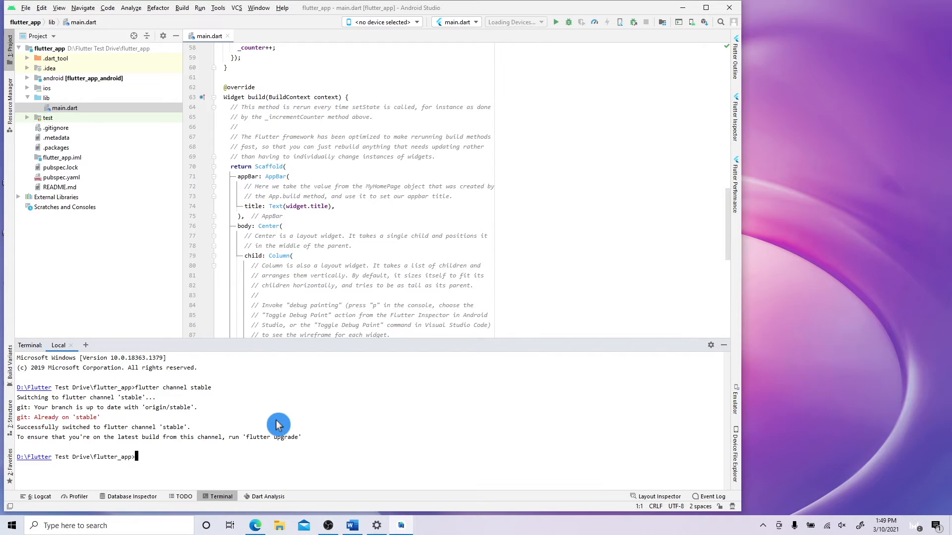
pyautogui.write('f')
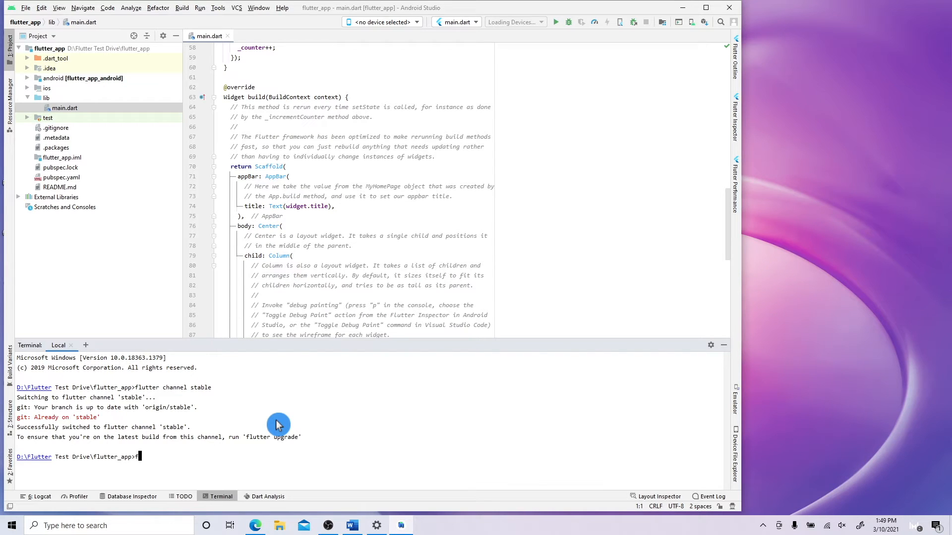
pyautogui.write('flutter upgrade')
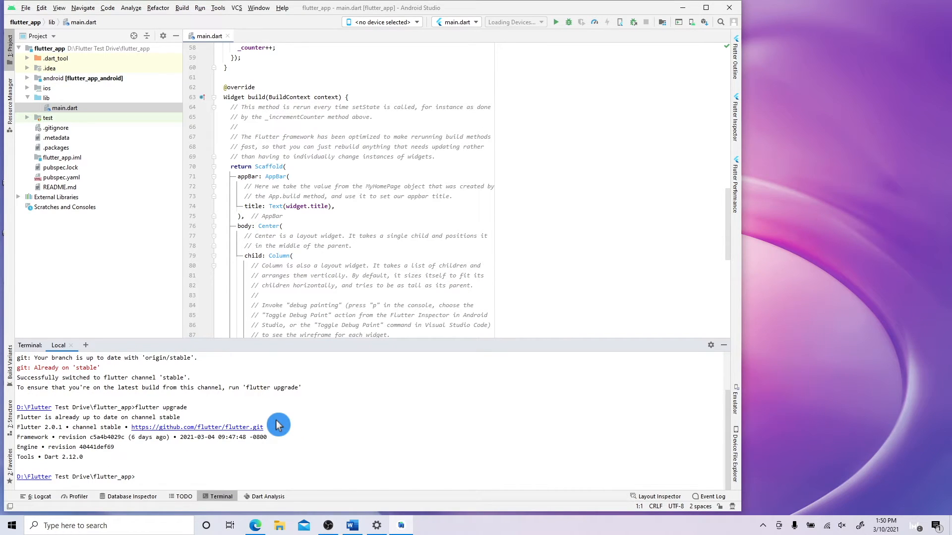
pyautogui.write('flutter doctor')
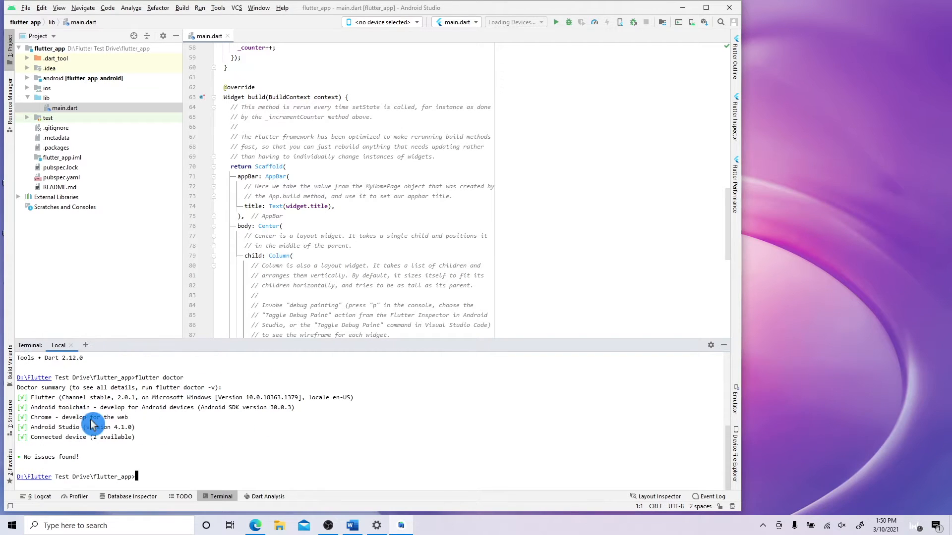
pyautogui.moveTo(176, 484)
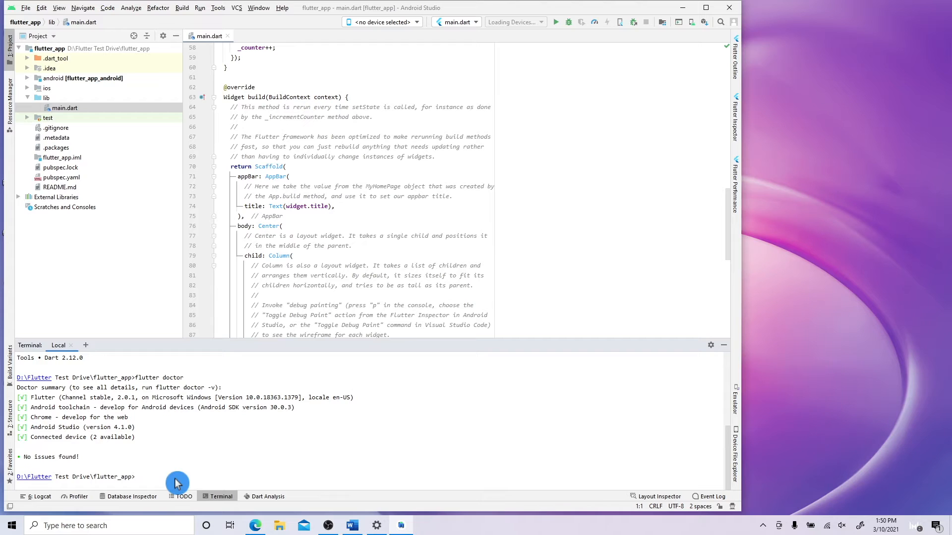
pyautogui.moveTo(692, 21)
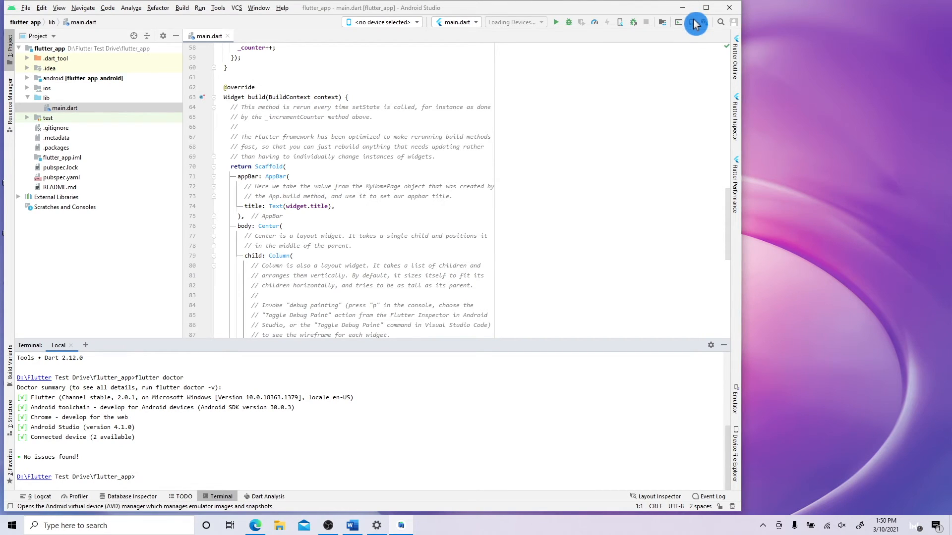
# Create a Pixel XL virtual device with the Android 11 R system image and launch it
pyautogui.click(696, 22)
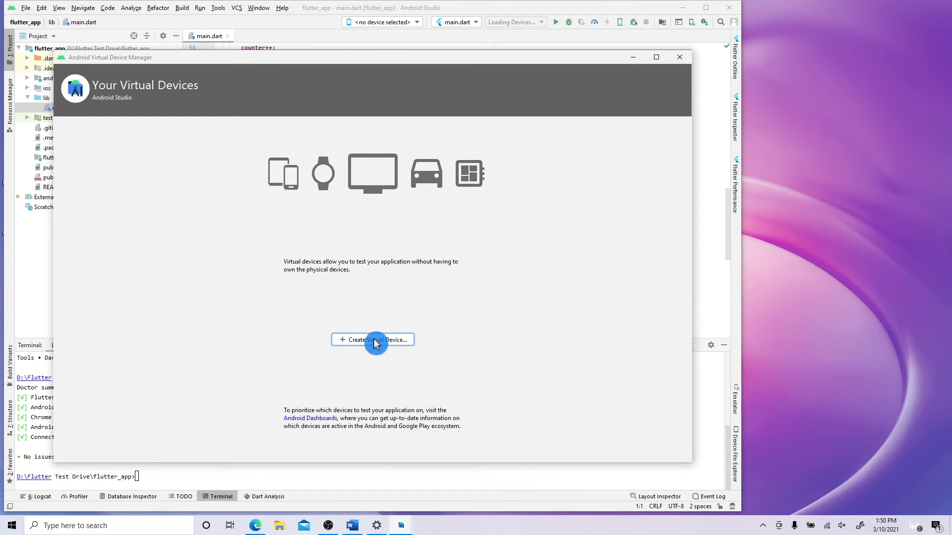
pyautogui.click(372, 339)
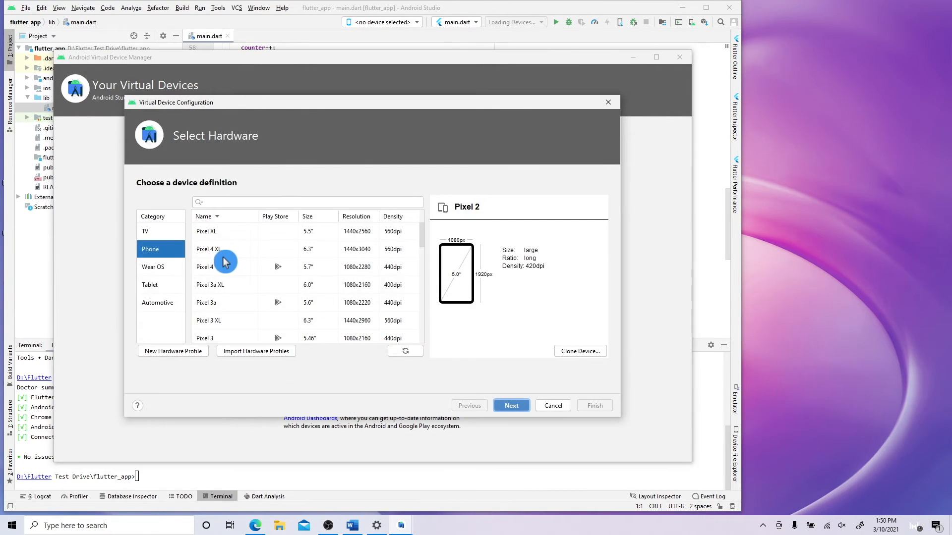
pyautogui.click(207, 231)
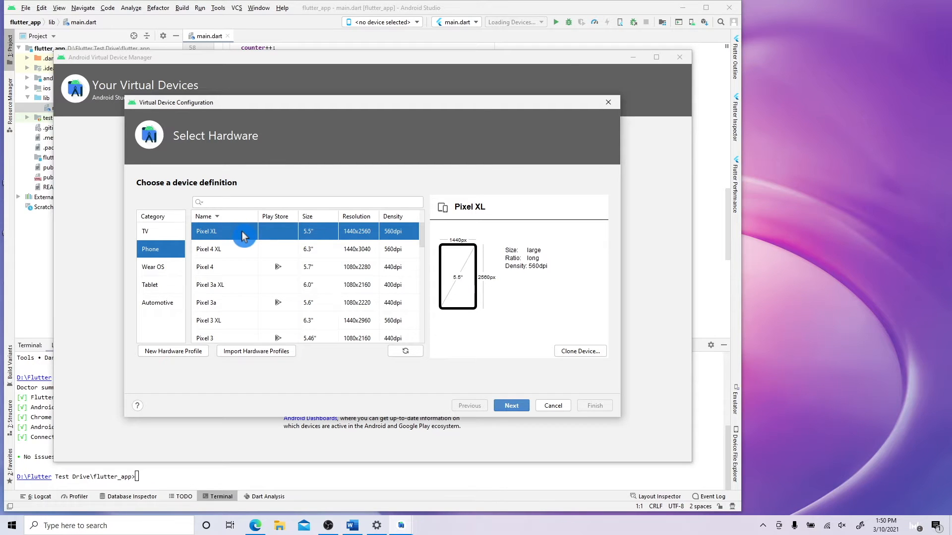
pyautogui.click(511, 405)
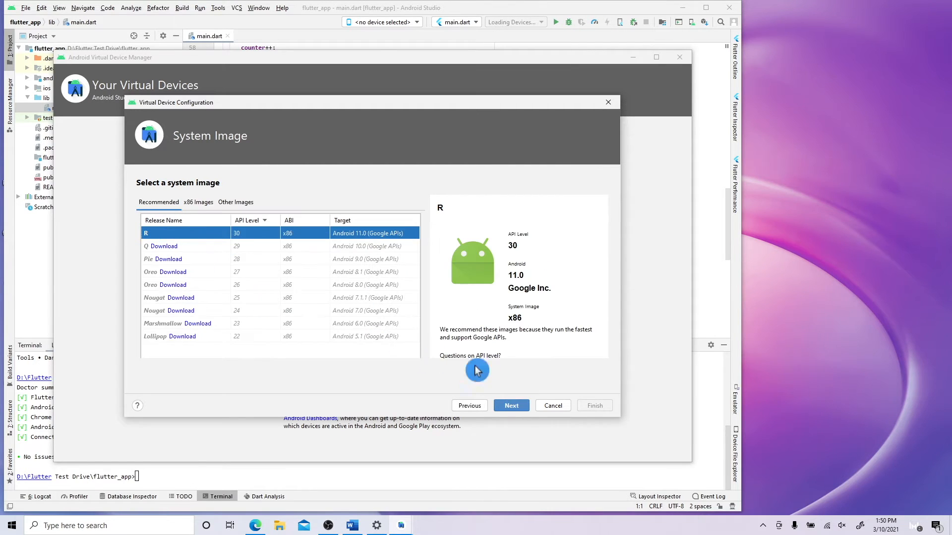
pyautogui.click(511, 405)
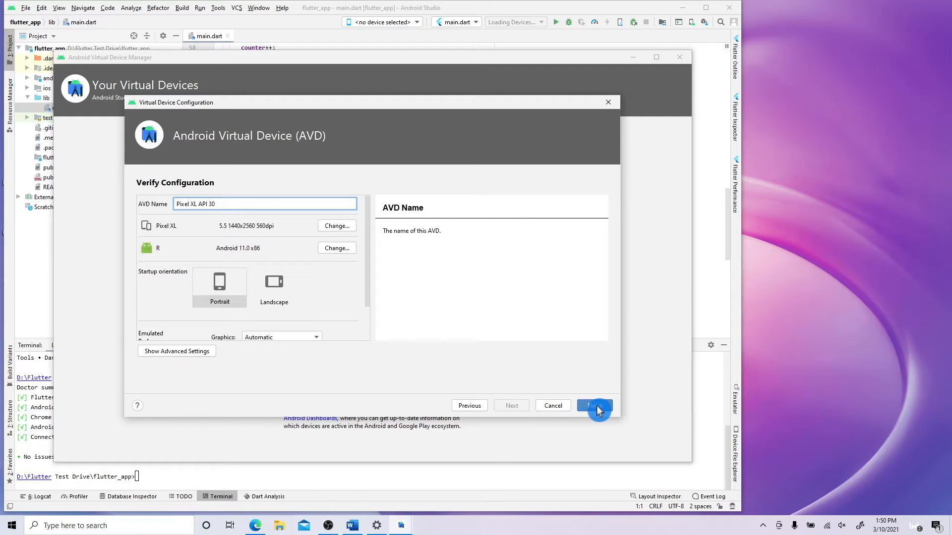
pyautogui.click(594, 405)
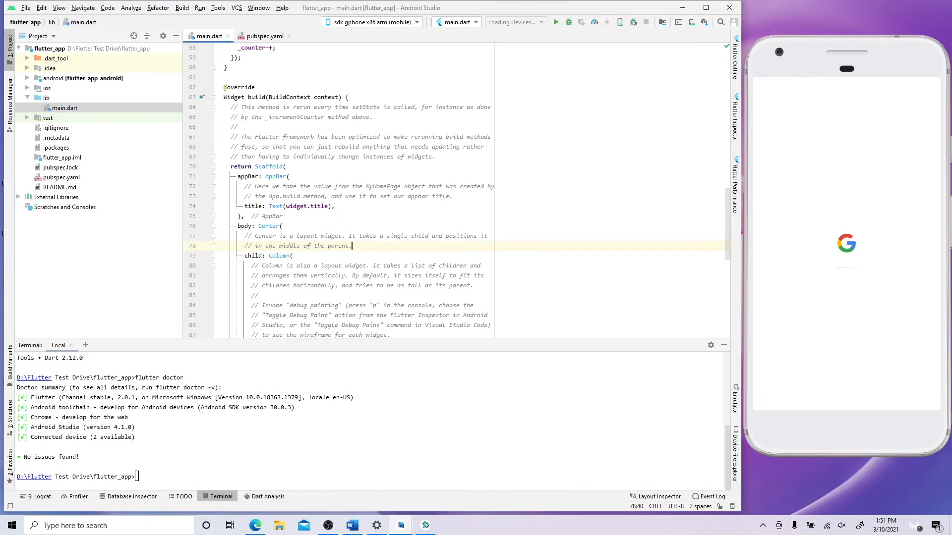
pyautogui.scroll(-3)
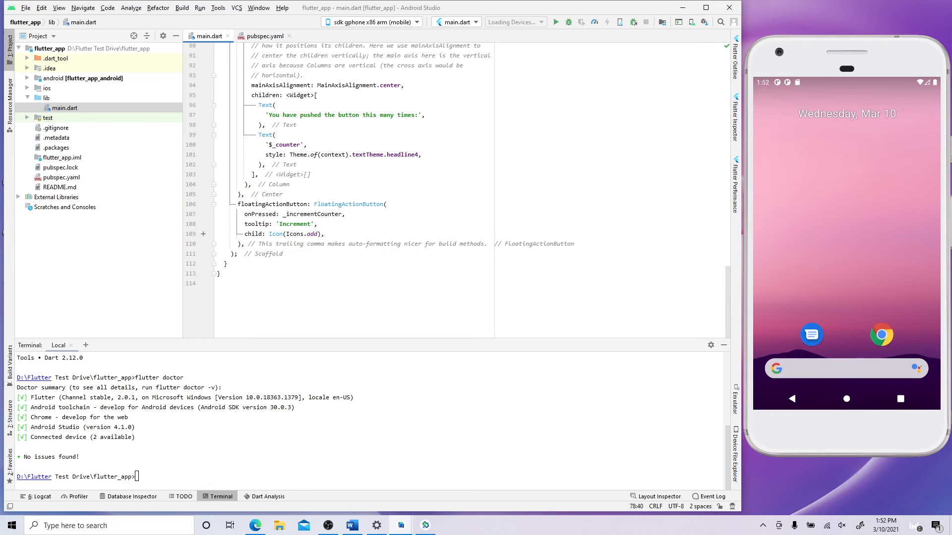
# Run main.dart on the emulator, showing Flutter Demo Home Page with counter 0
pyautogui.click(872, 278)
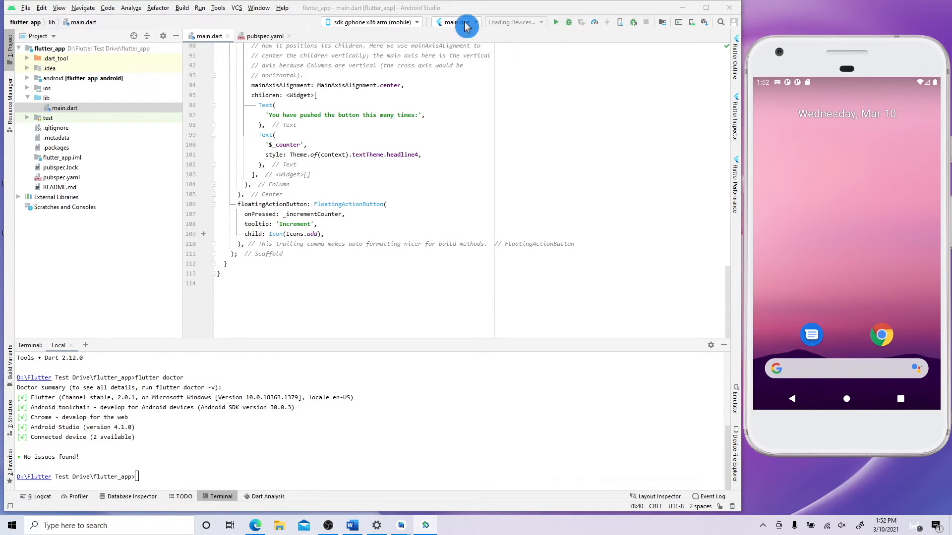
pyautogui.click(554, 21)
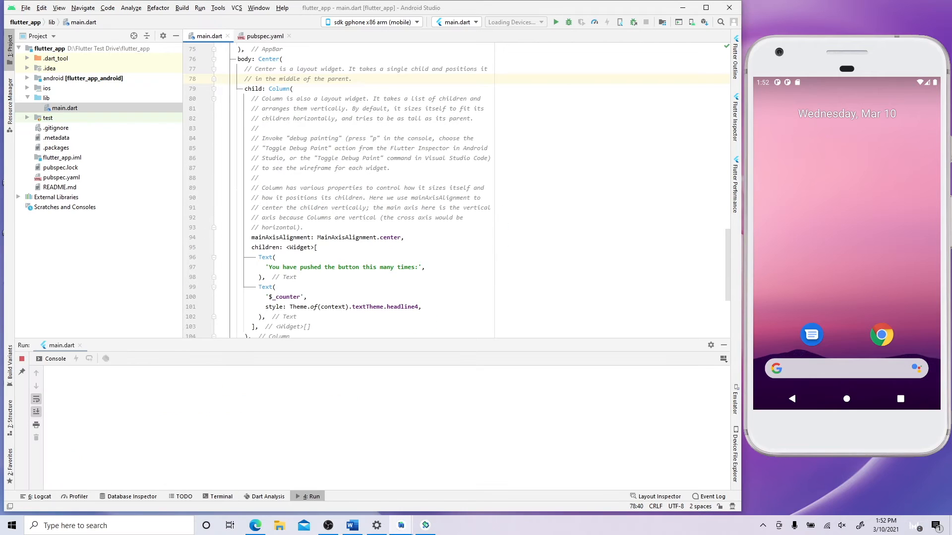
pyautogui.click(556, 22)
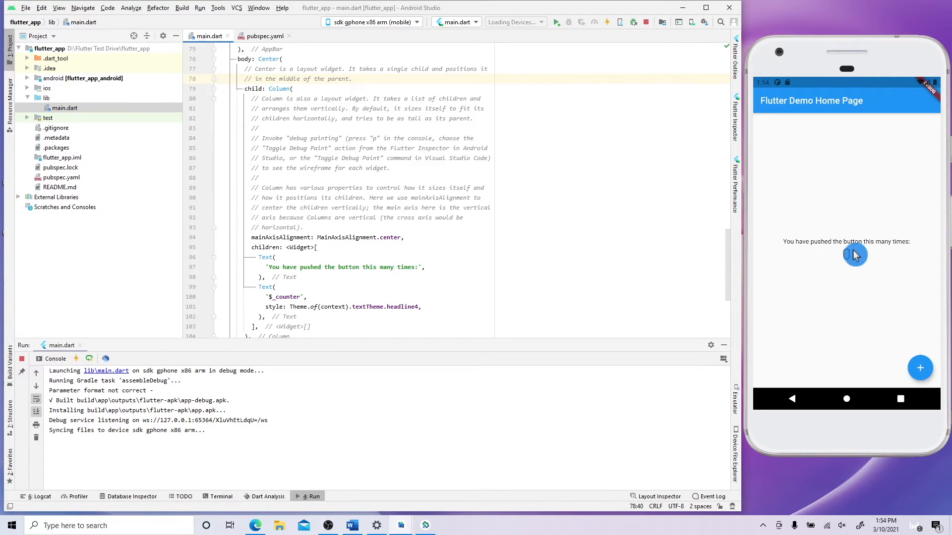
pyautogui.click(846, 254)
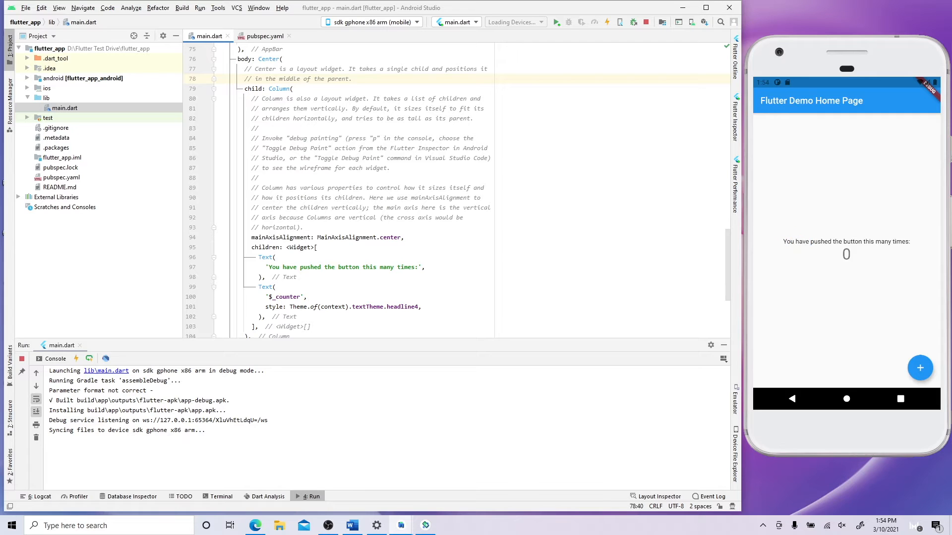
# Change 'pushed' to 'clicked' in the demo Text widget, then bring up the FluxStore checklist
pyautogui.moveTo(266, 256); pyautogui.dragTo(265, 276)
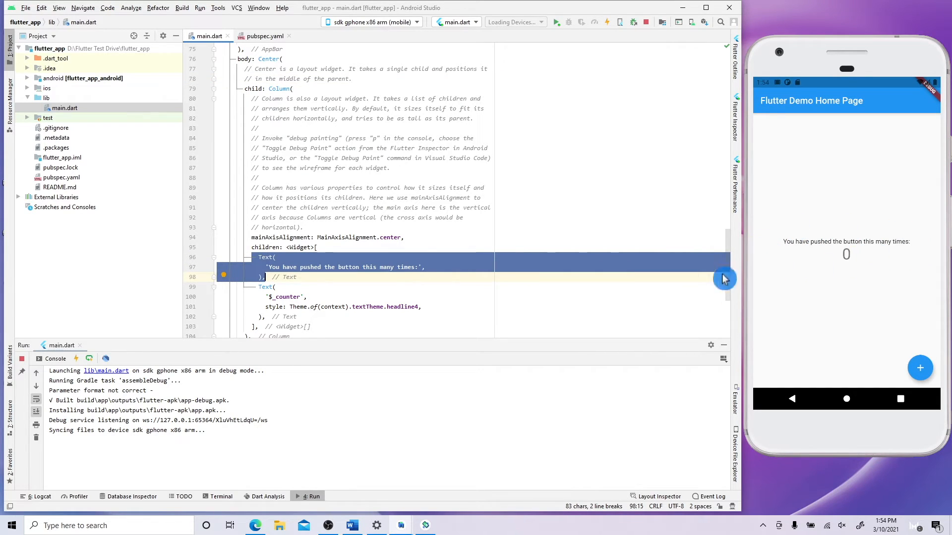
pyautogui.click(265, 256)
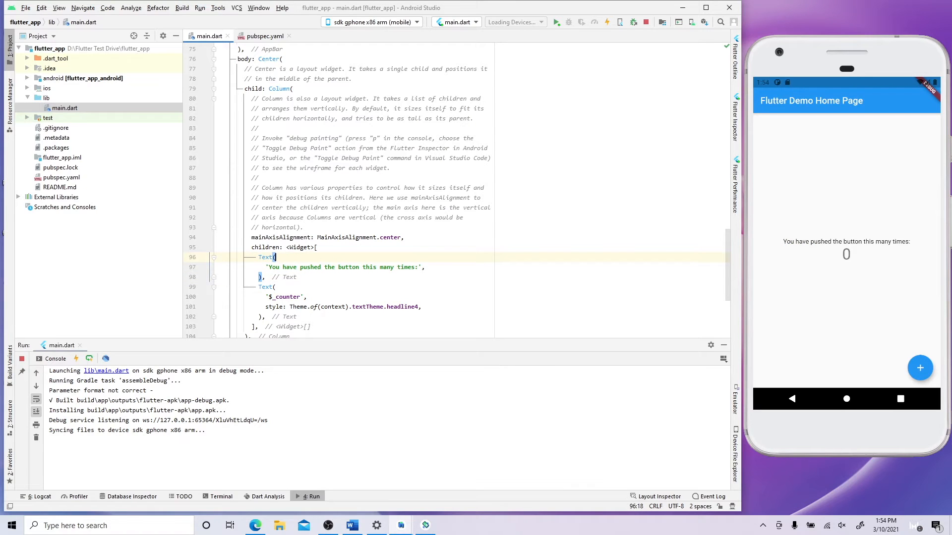
pyautogui.doubleClick(309, 267)
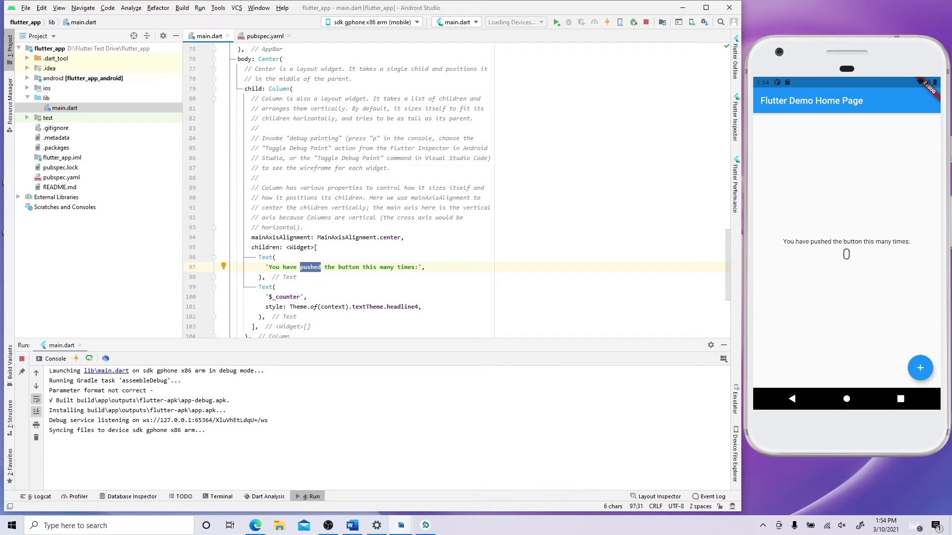
pyautogui.write('clicked')
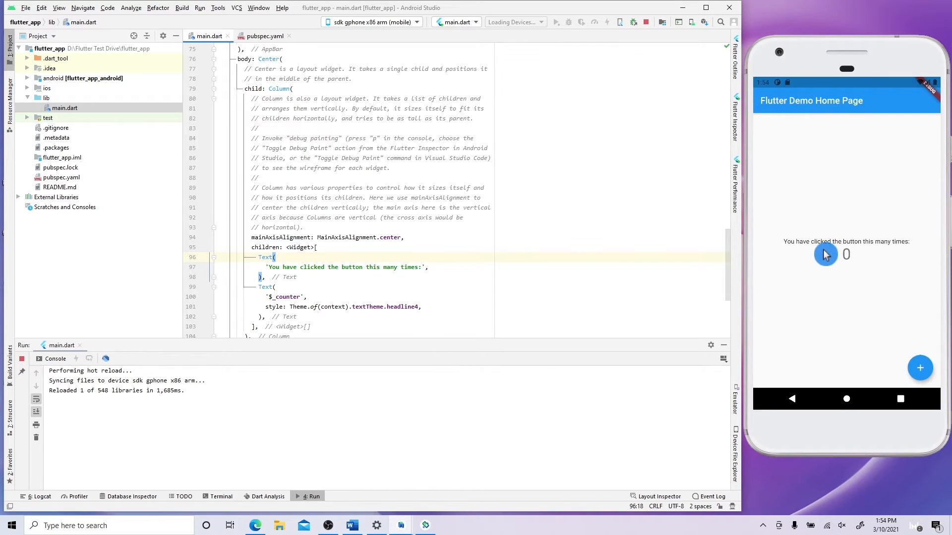
pyautogui.moveTo(838, 238)
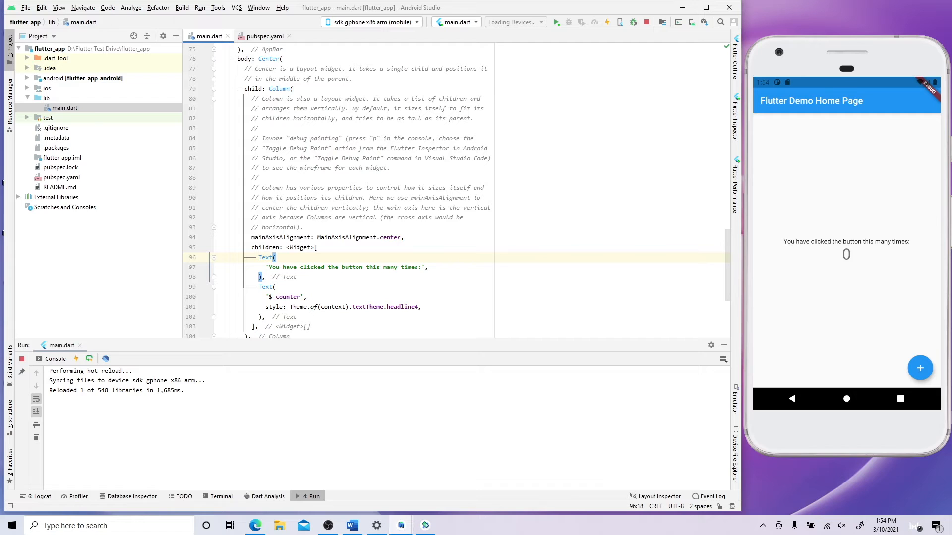
pyautogui.click(351, 525)
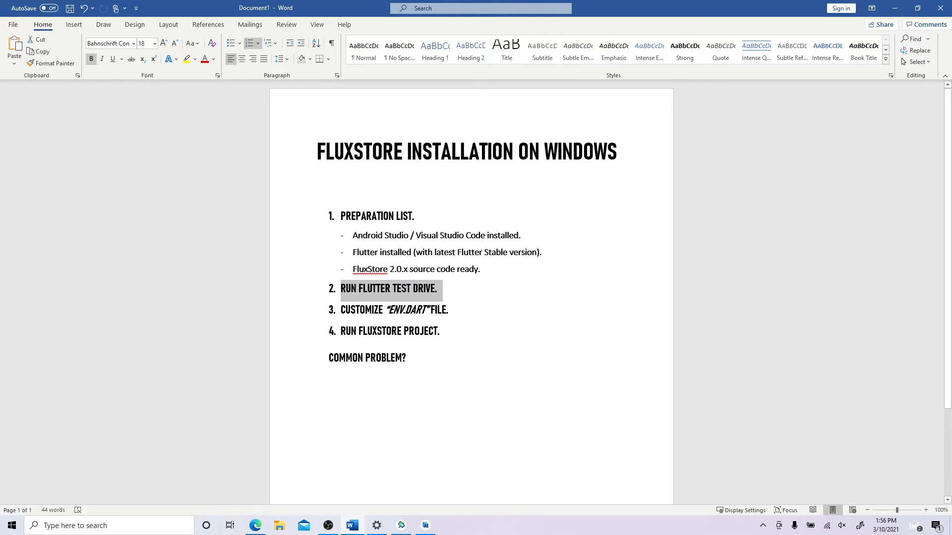
# Return to Android Studio's welcome window listing the fluxstore project
pyautogui.click(377, 310)
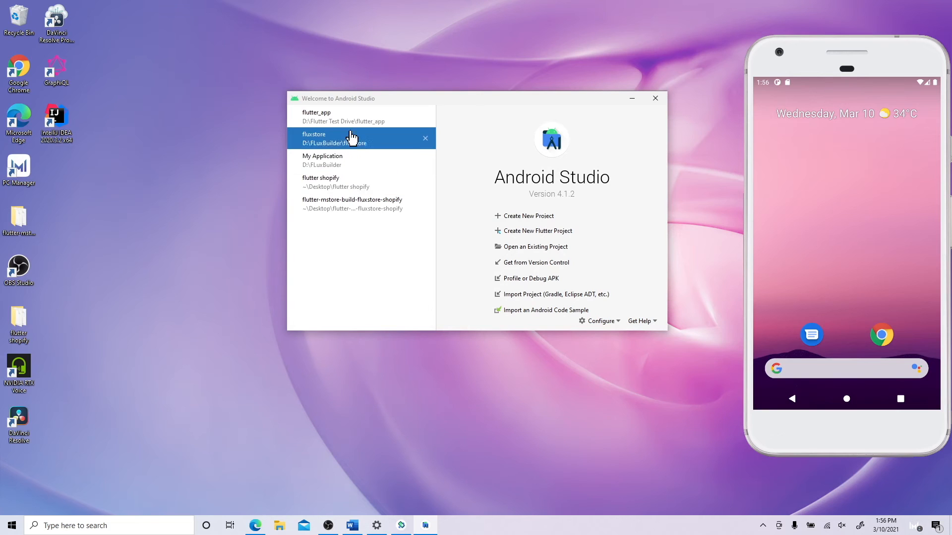
pyautogui.click(535, 247)
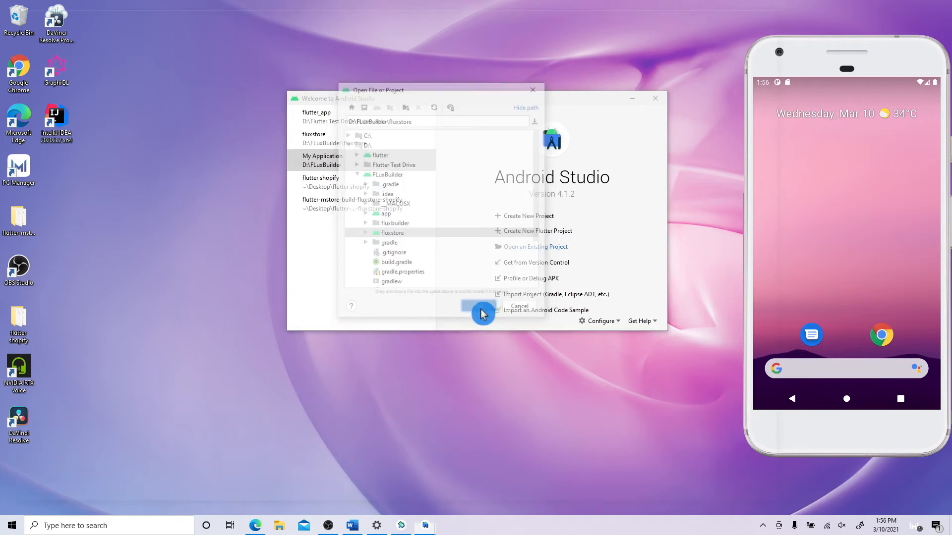
pyautogui.click(479, 313)
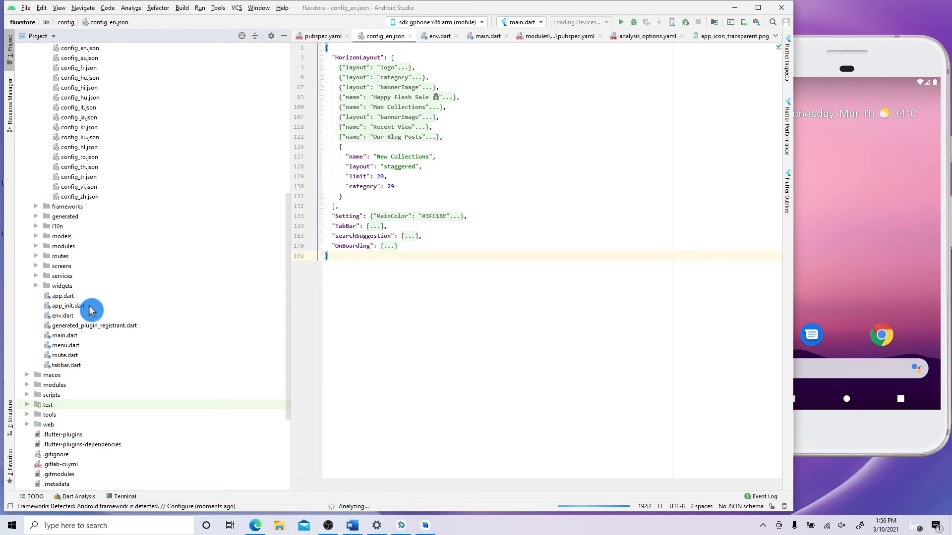
pyautogui.click(62, 316)
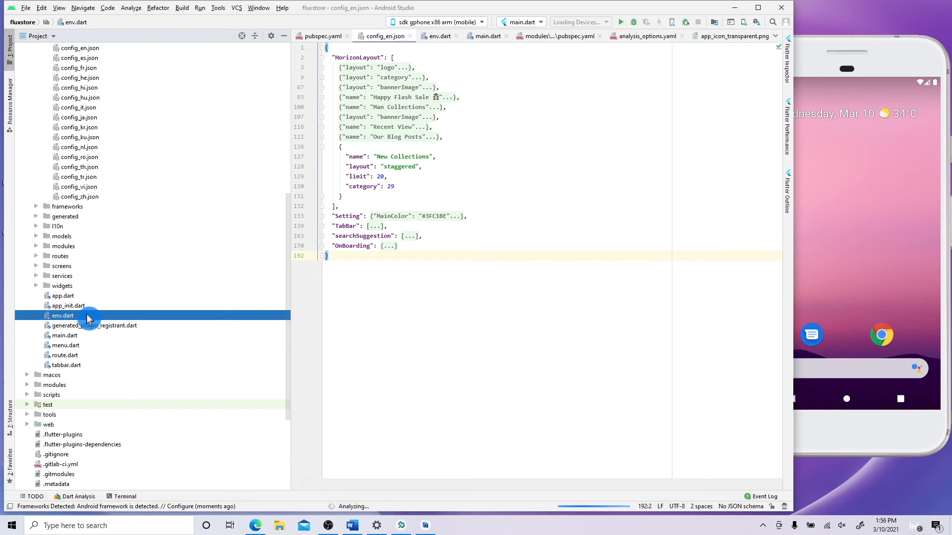
pyautogui.doubleClick(63, 316)
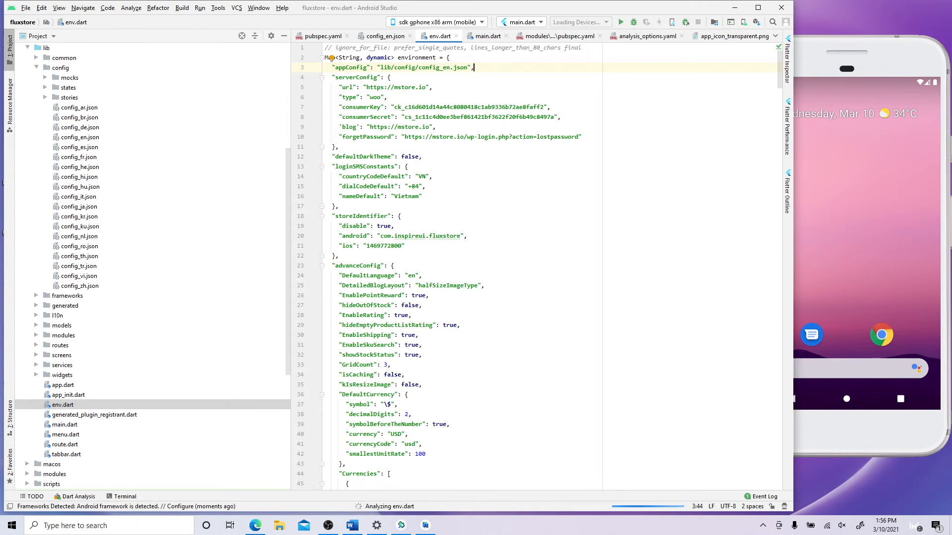
pyautogui.moveTo(365, 87); pyautogui.dragTo(581, 136)
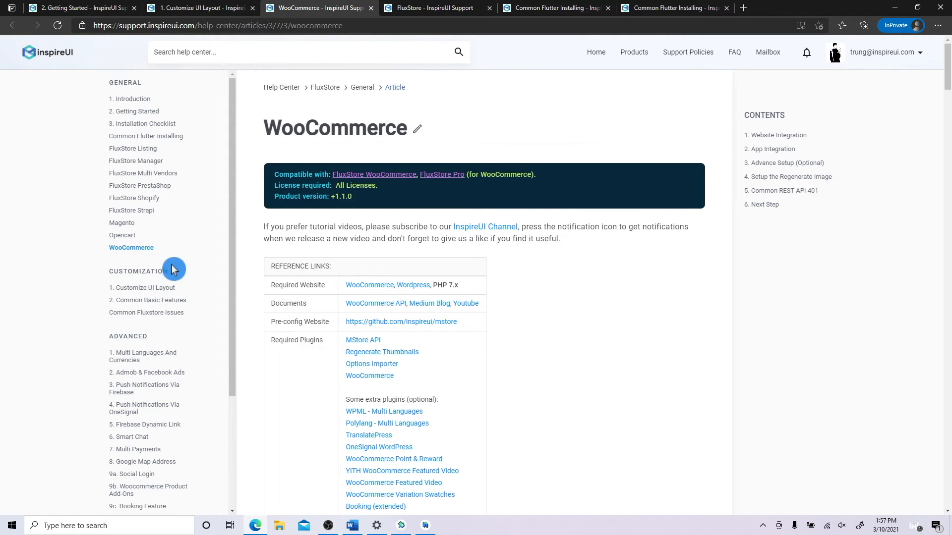
# Leave the WooCommerce article and return to fluxstore's env.dart in Android Studio
pyautogui.scroll(-3)
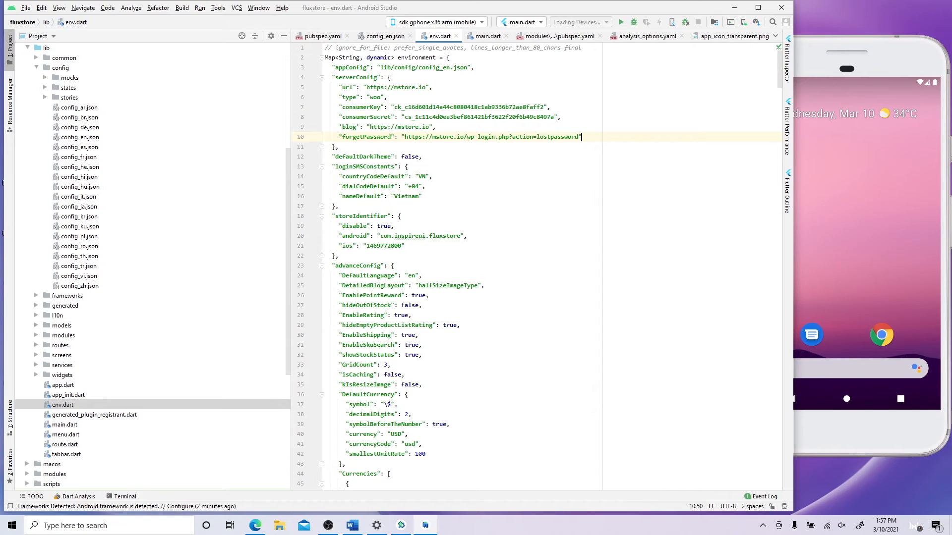
pyautogui.click(338, 146)
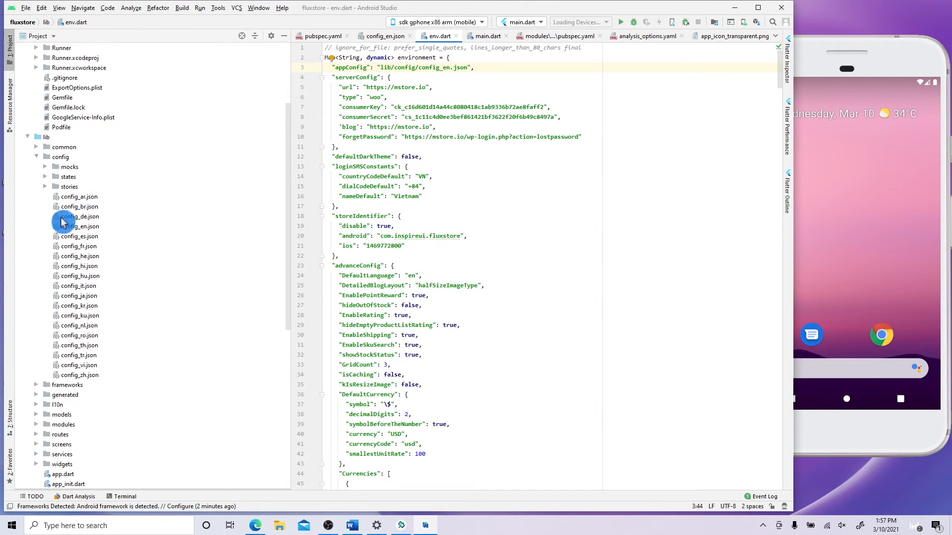
pyautogui.moveTo(19, 328)
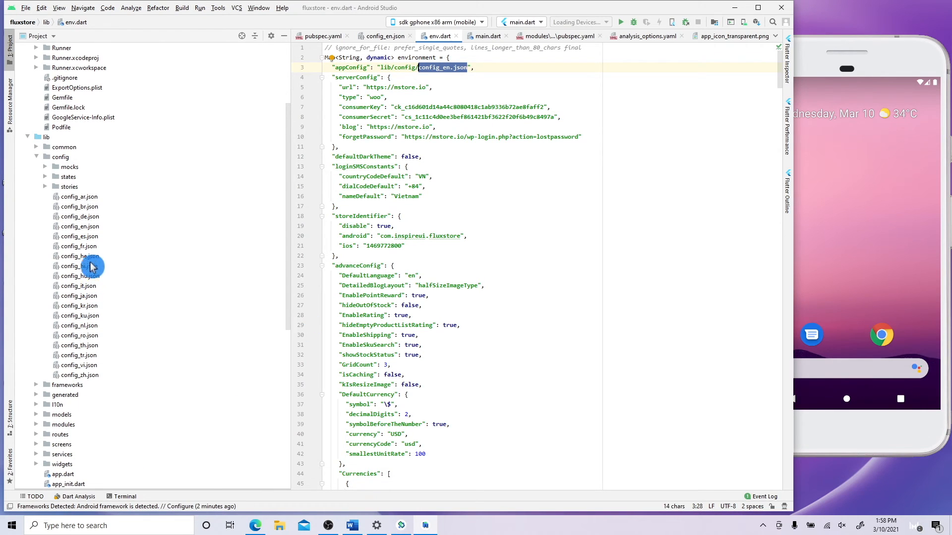
pyautogui.moveTo(88, 232)
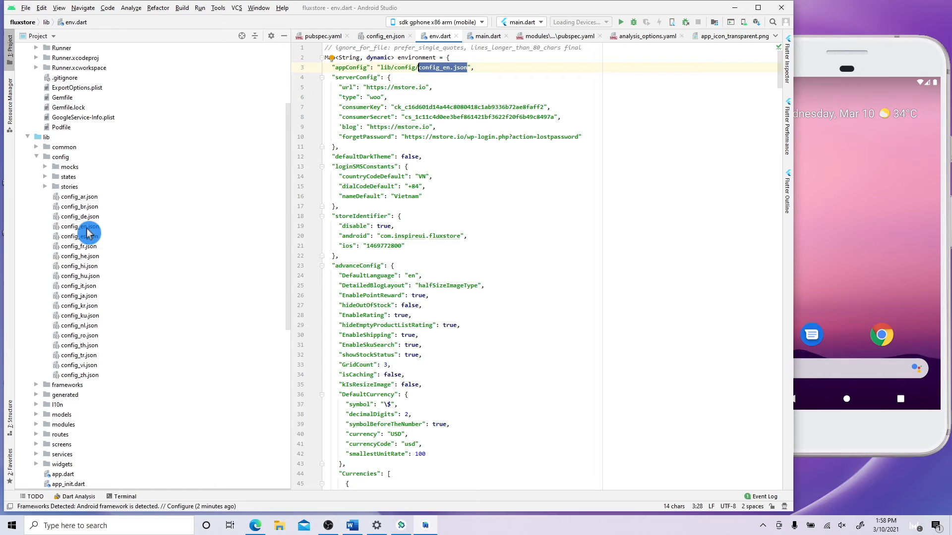
pyautogui.doubleClick(80, 226)
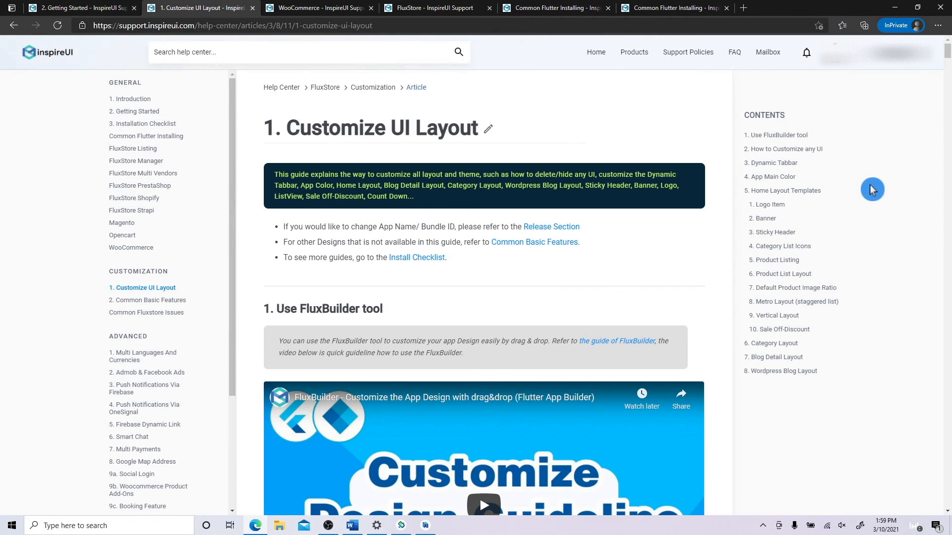
pyautogui.moveTo(145, 268)
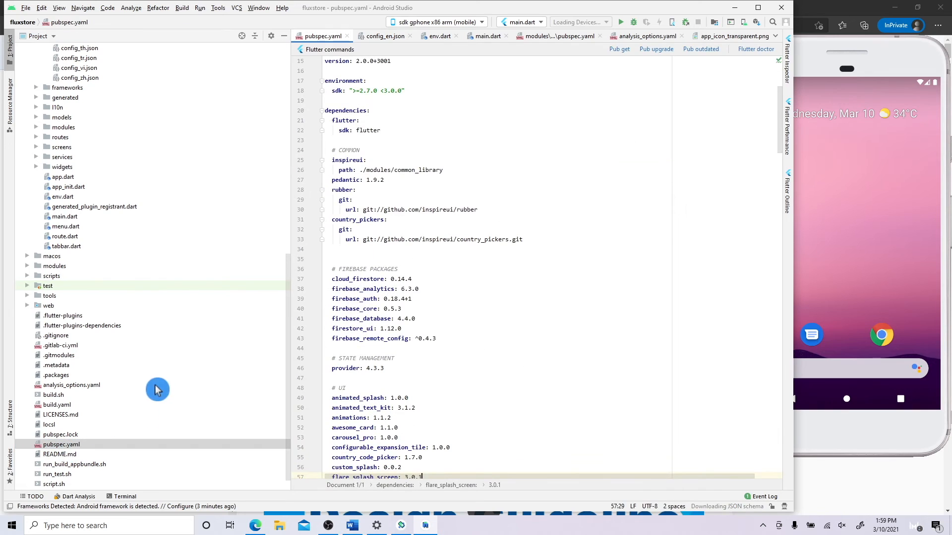
# Run Pub get on fluxstore's pubspec.yaml until it finishes with exit code 0
pyautogui.click(619, 49)
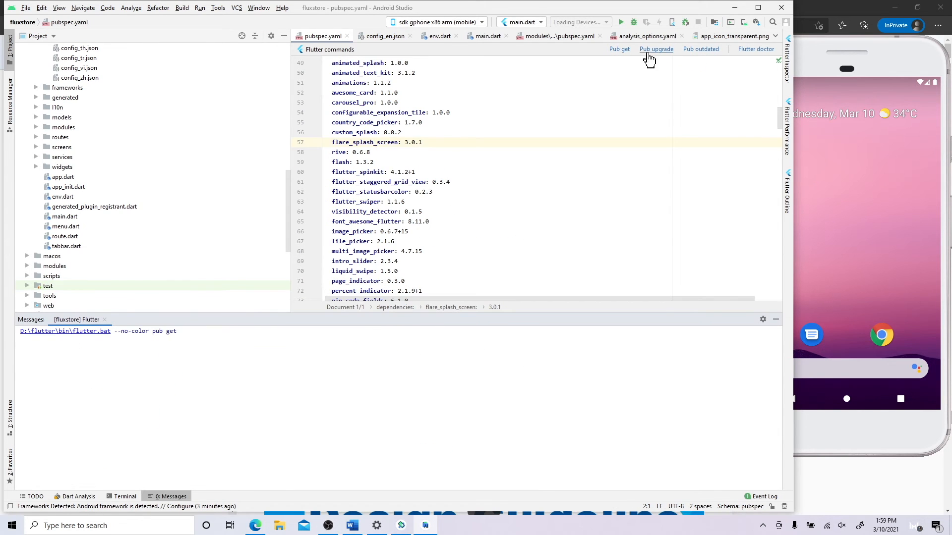
pyautogui.click(655, 49)
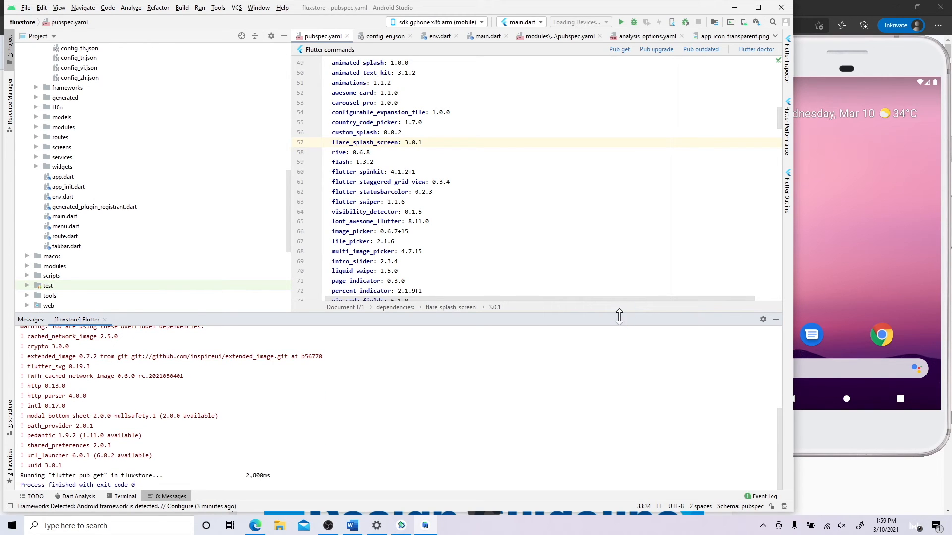
pyautogui.click(413, 121)
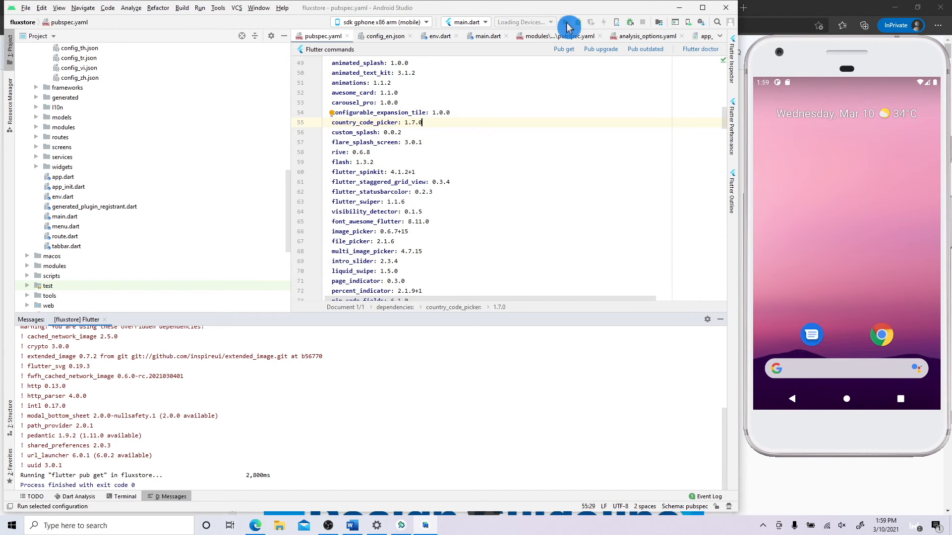
# Launch FluxStore from main.dart on the sdk gphone x86 emulator and scroll its home screen
pyautogui.click(569, 22)
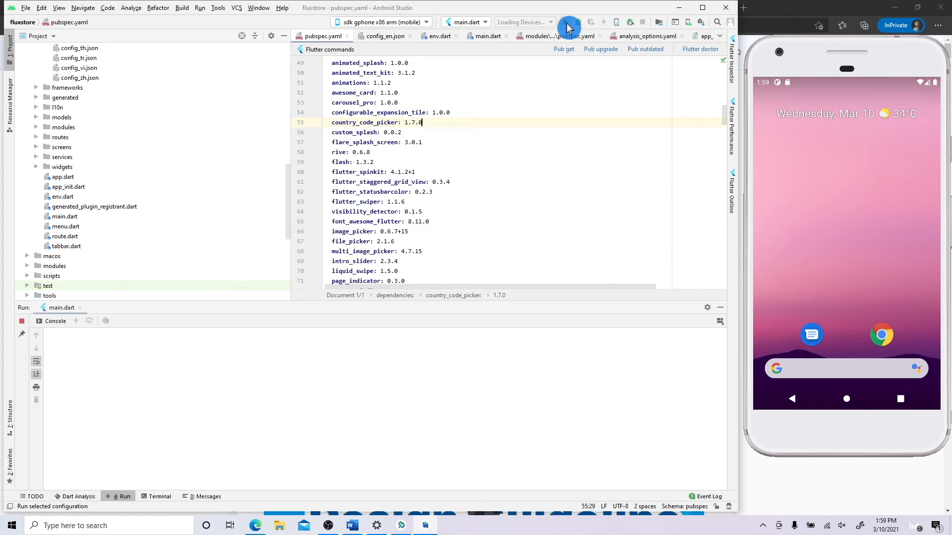
pyautogui.click(590, 22)
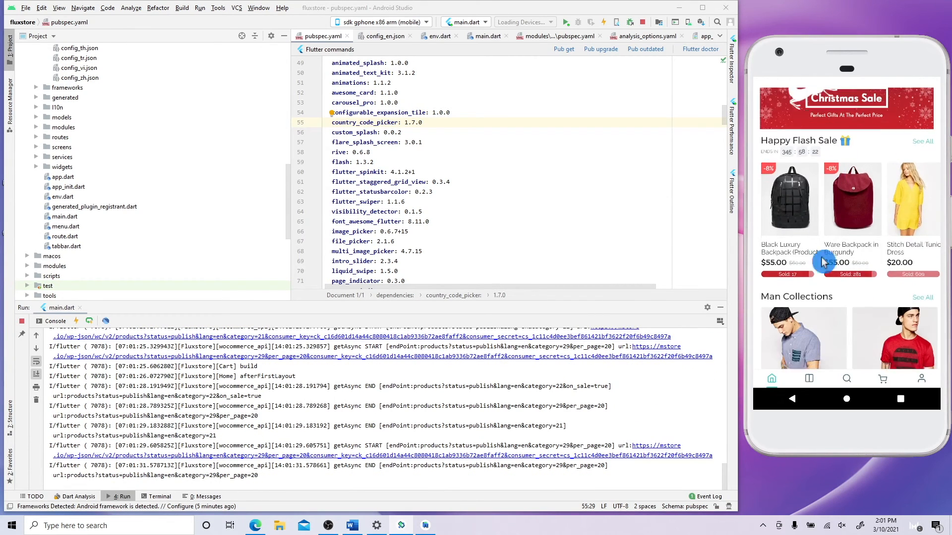
pyautogui.scroll(-3)
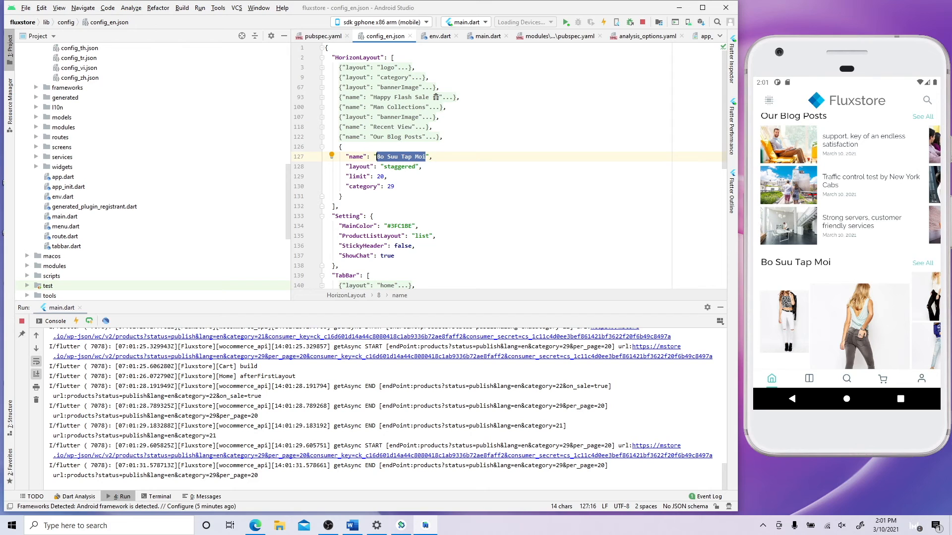
# Rename the 'Bo Suu Tap Moi' section to 'New Collections' and hot restart the app
pyautogui.write('New Colle",')
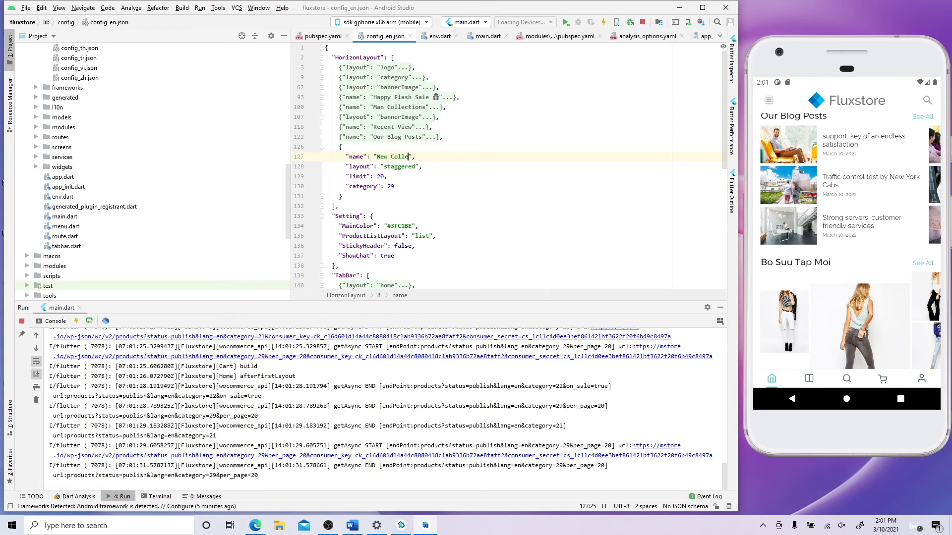
pyautogui.write('ctions')
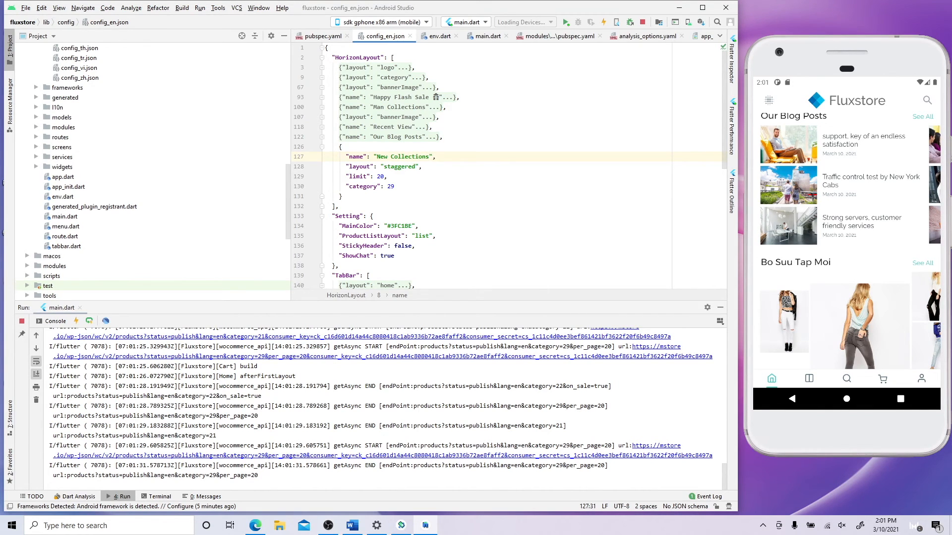
pyautogui.moveTo(92, 321)
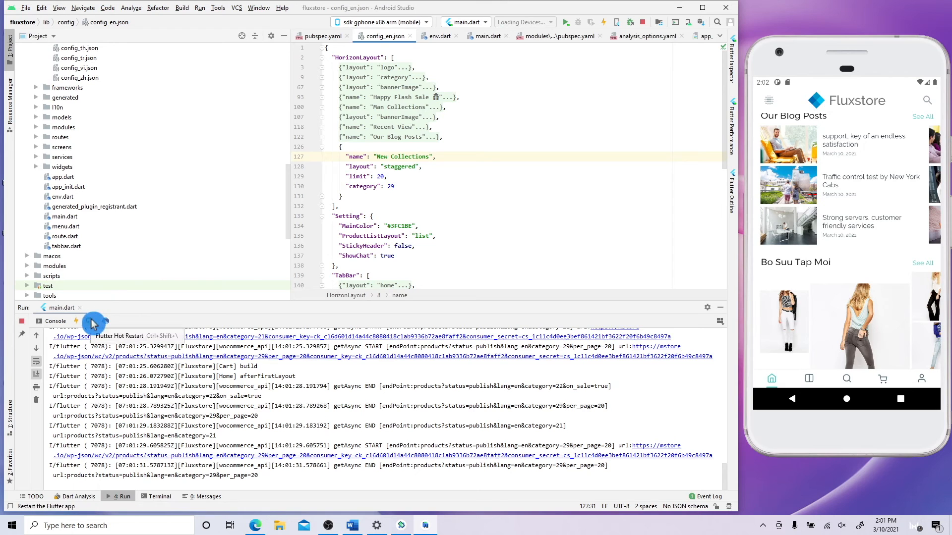
pyautogui.click(88, 321)
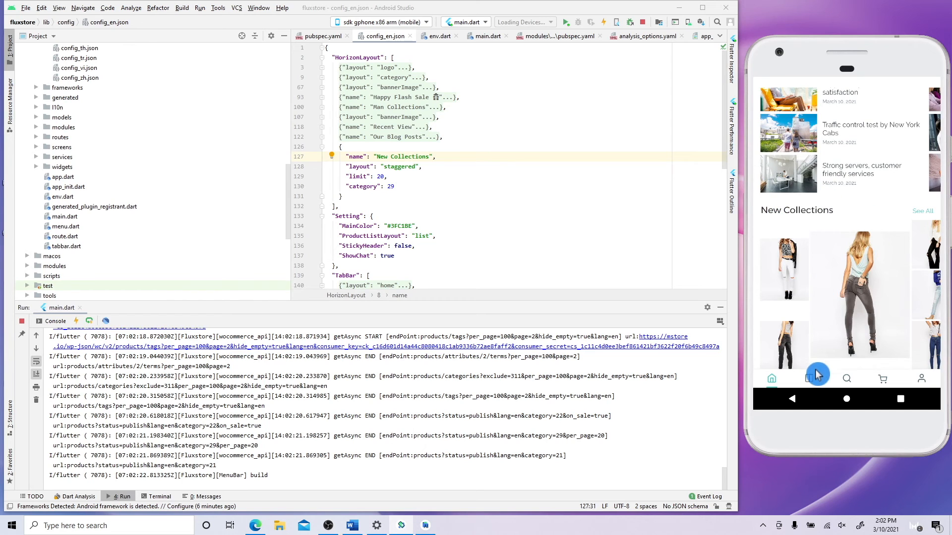
# Check the app's Category and home screens, then return to the FluxStore outline in Word
pyautogui.click(808, 379)
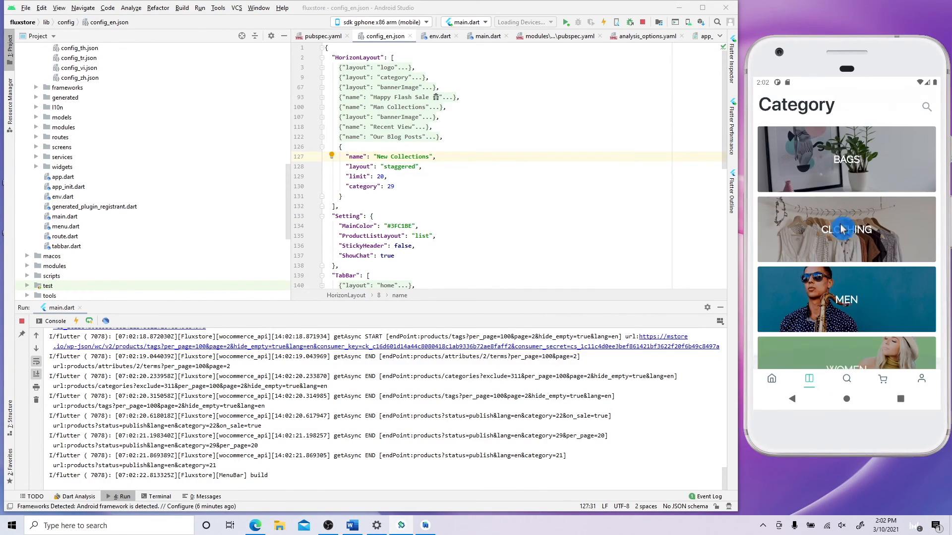
pyautogui.click(771, 378)
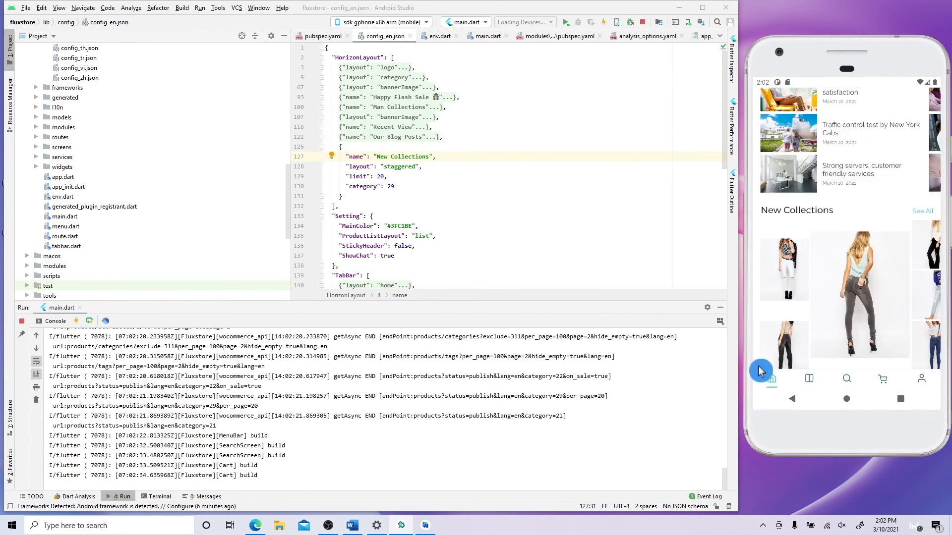
pyautogui.click(351, 525)
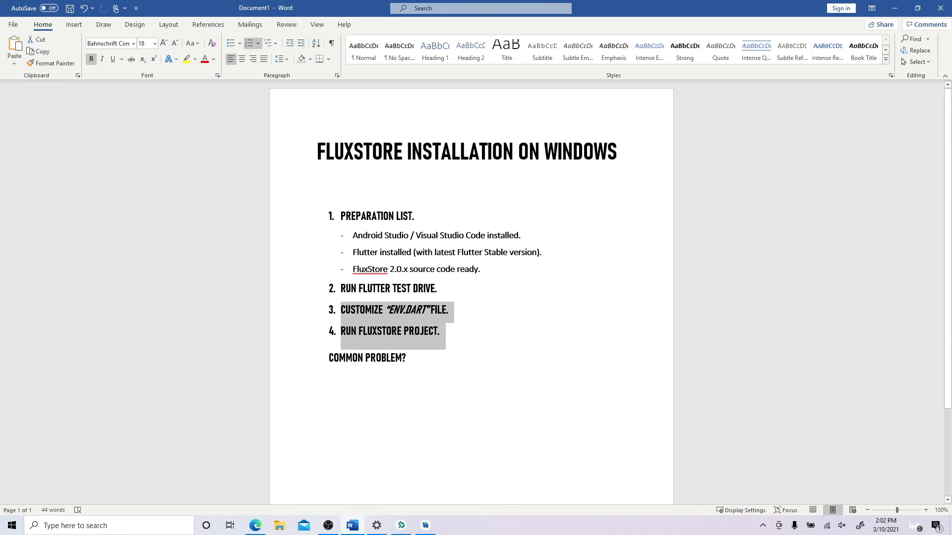
pyautogui.click(427, 358)
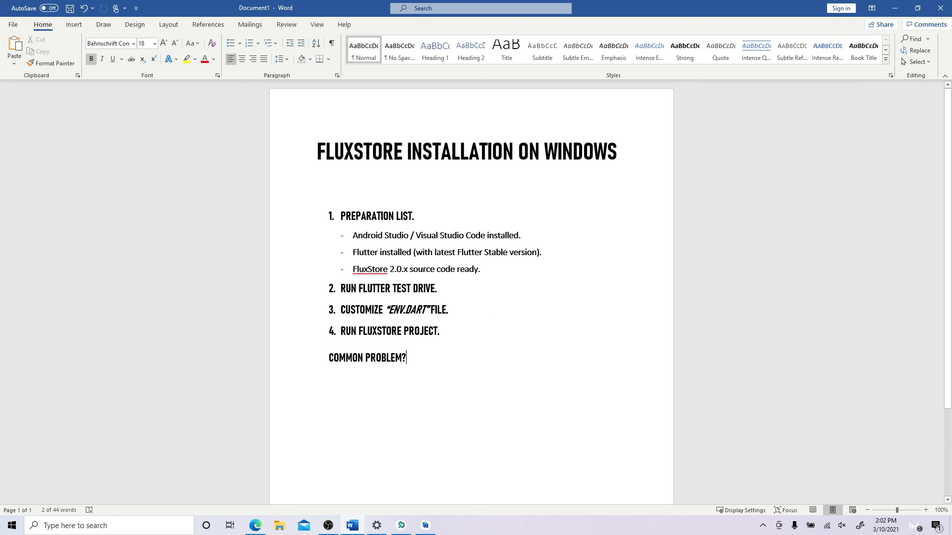
# Browse the Common Flutter Installing article, open a new support ticket, and end the Word notes with 'Thank you for watching'
pyautogui.click(254, 525)
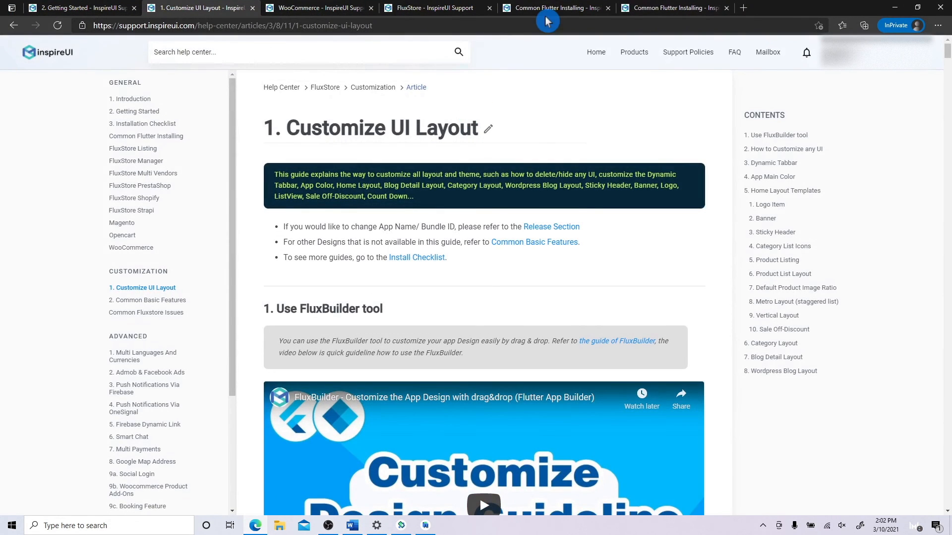
pyautogui.click(552, 8)
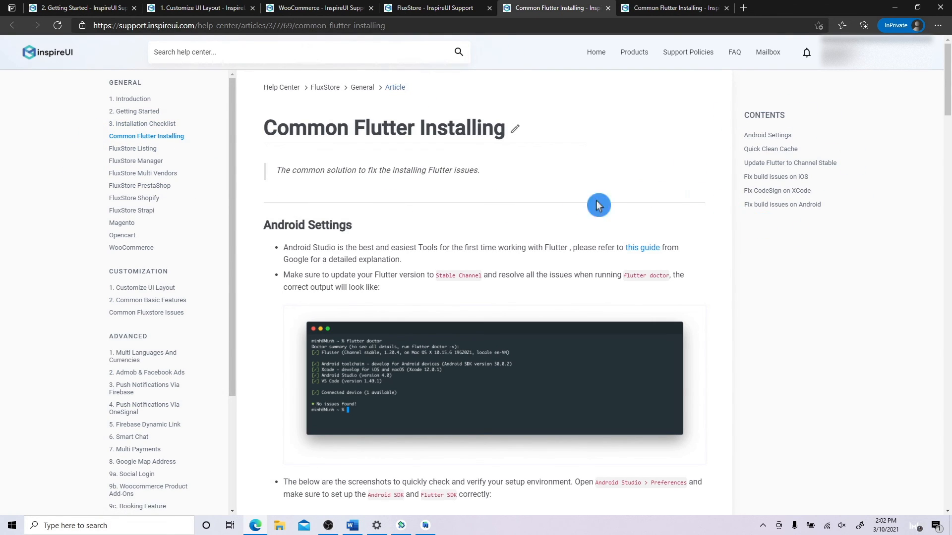
pyautogui.scroll(-3)
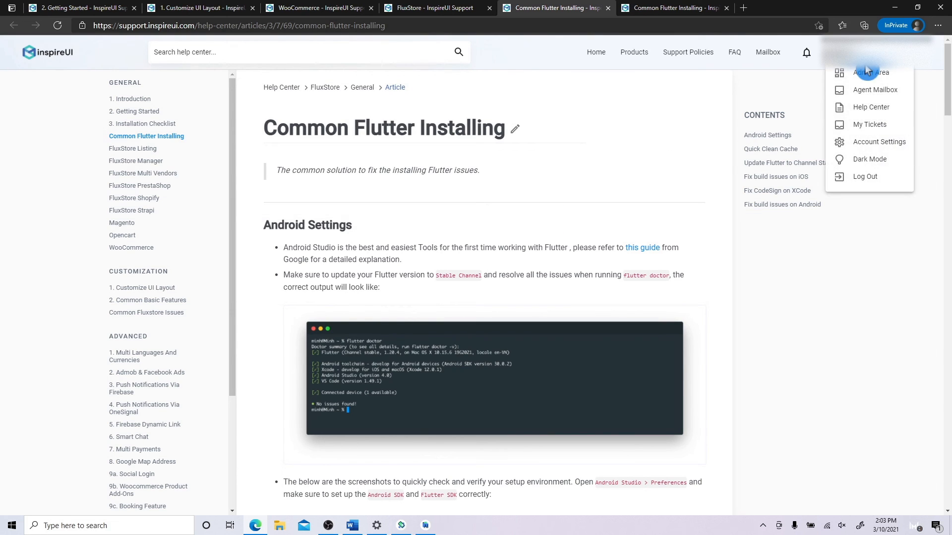
pyautogui.click(869, 124)
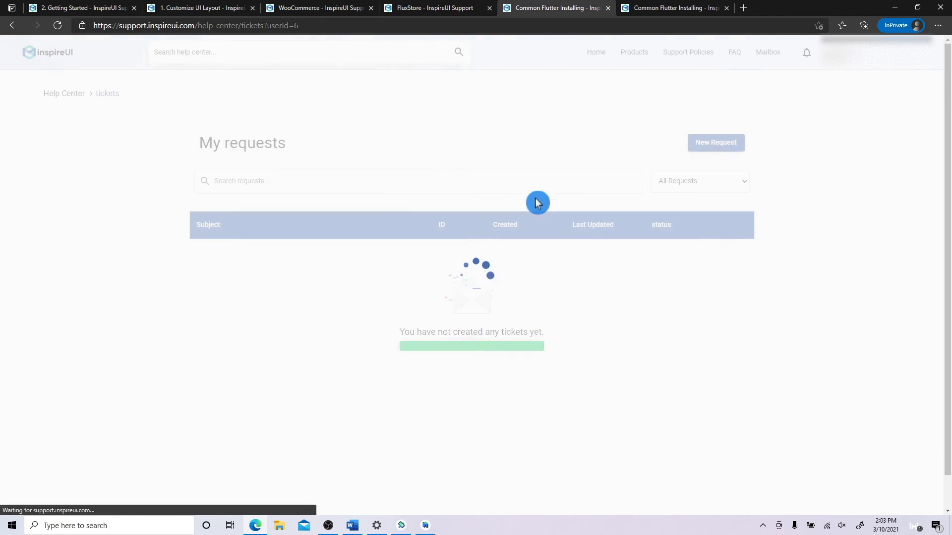
pyautogui.click(715, 143)
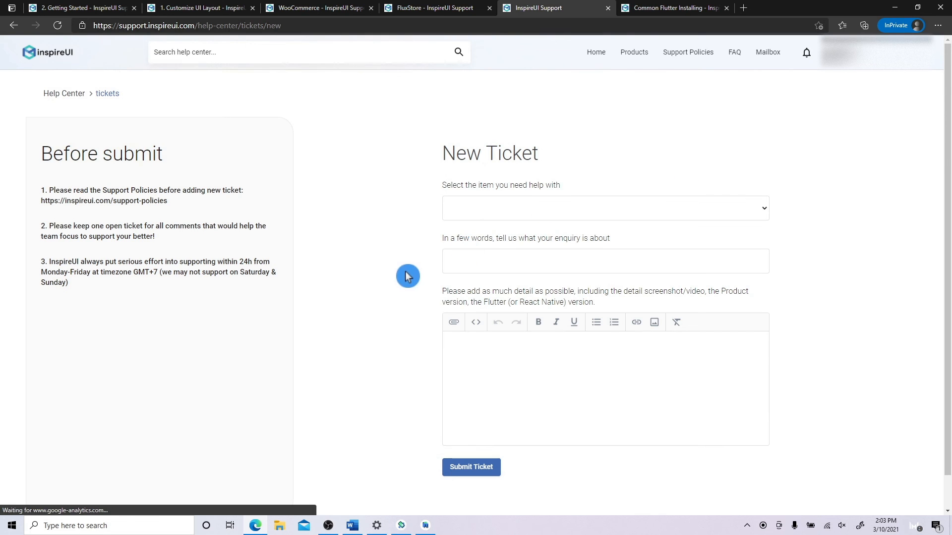
pyautogui.moveTo(399, 341)
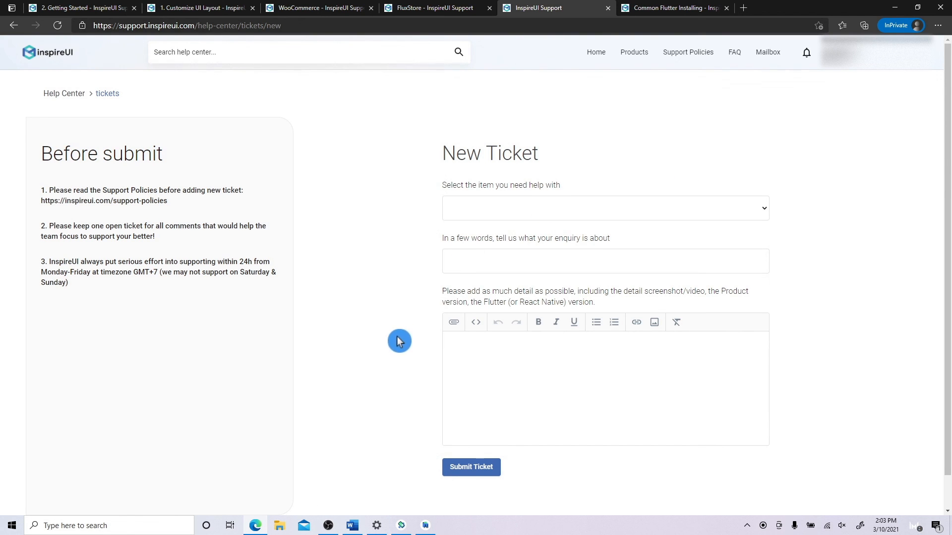
pyautogui.click(351, 526)
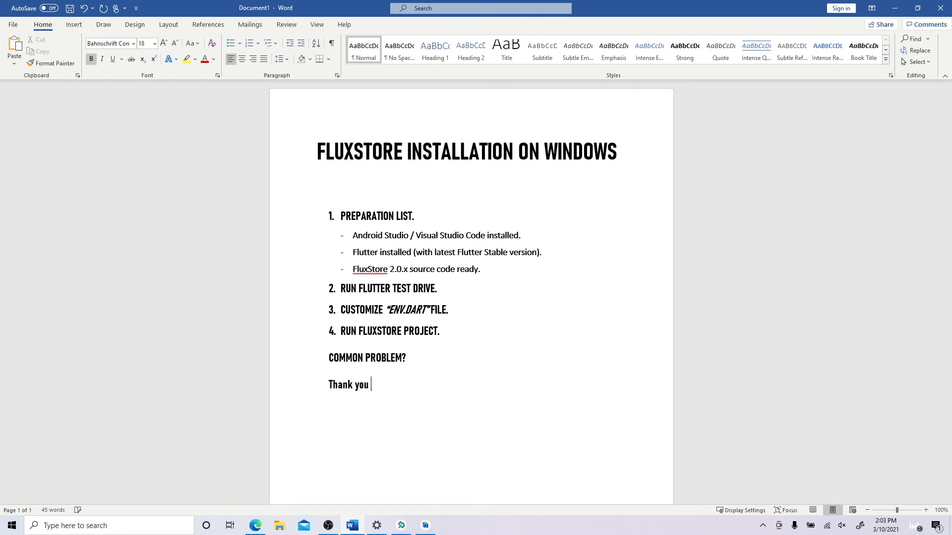
pyautogui.write('for watching')
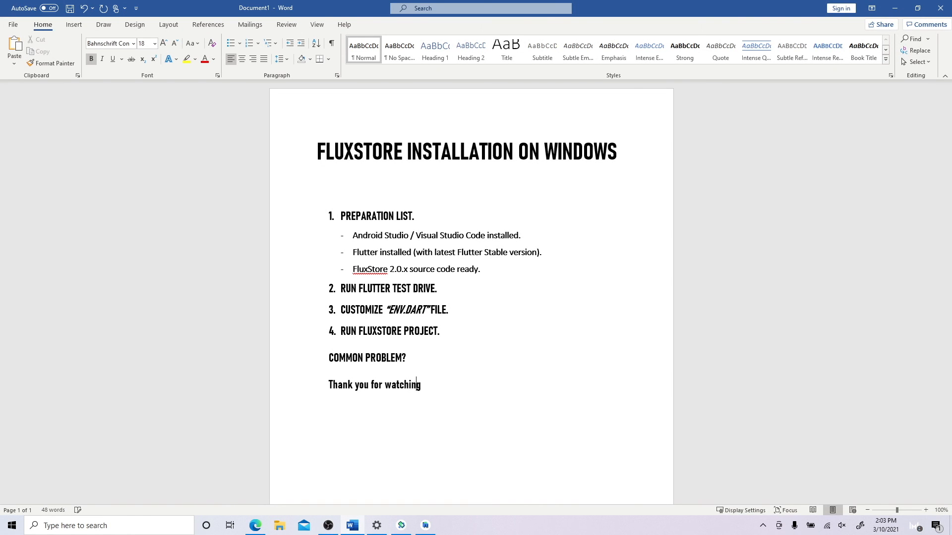